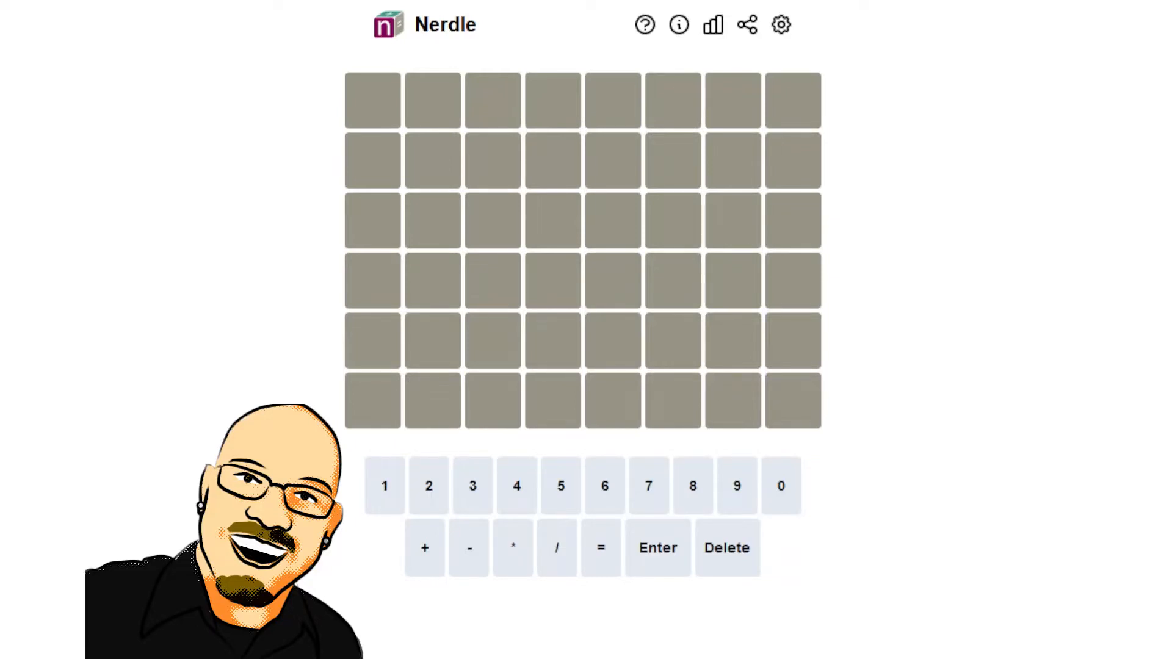
mouse_move(1121, 320)
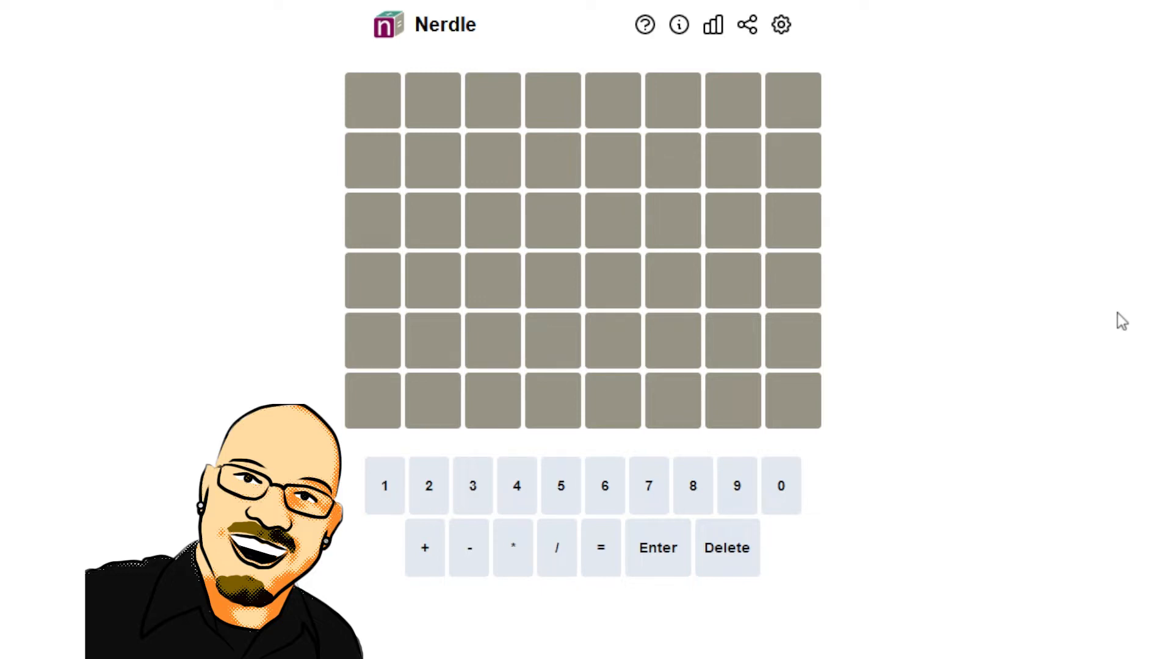
- Clear a trial entry, then enter and submit 3*4+0=12 as the first guess
click(424, 548)
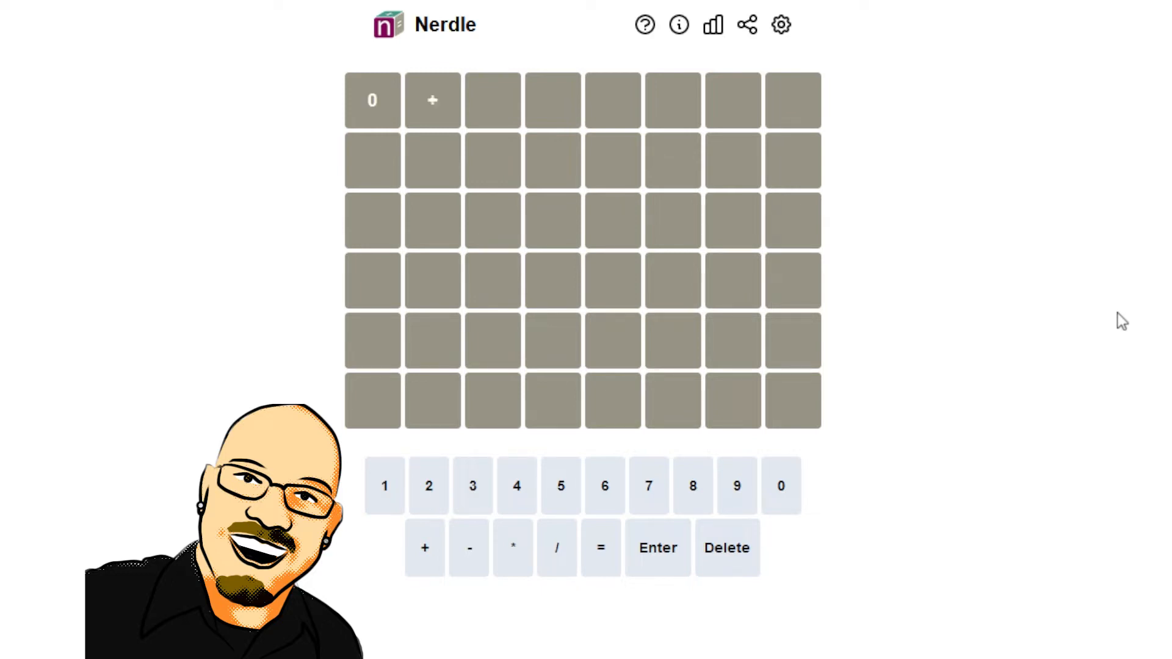
click(472, 485)
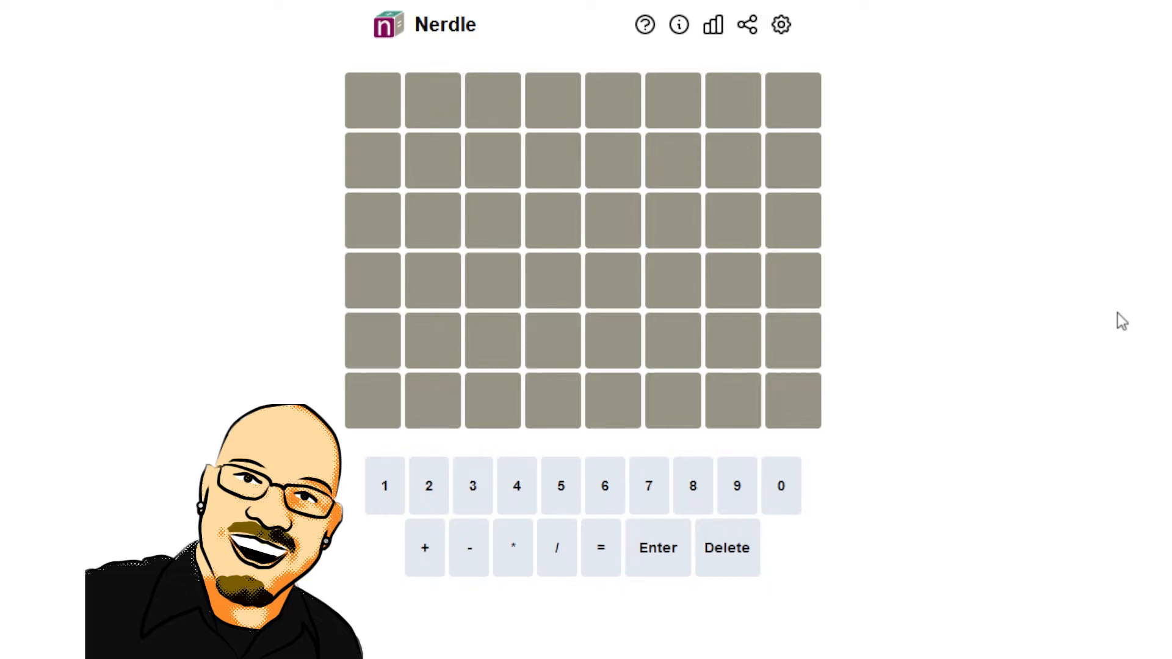
click(513, 547)
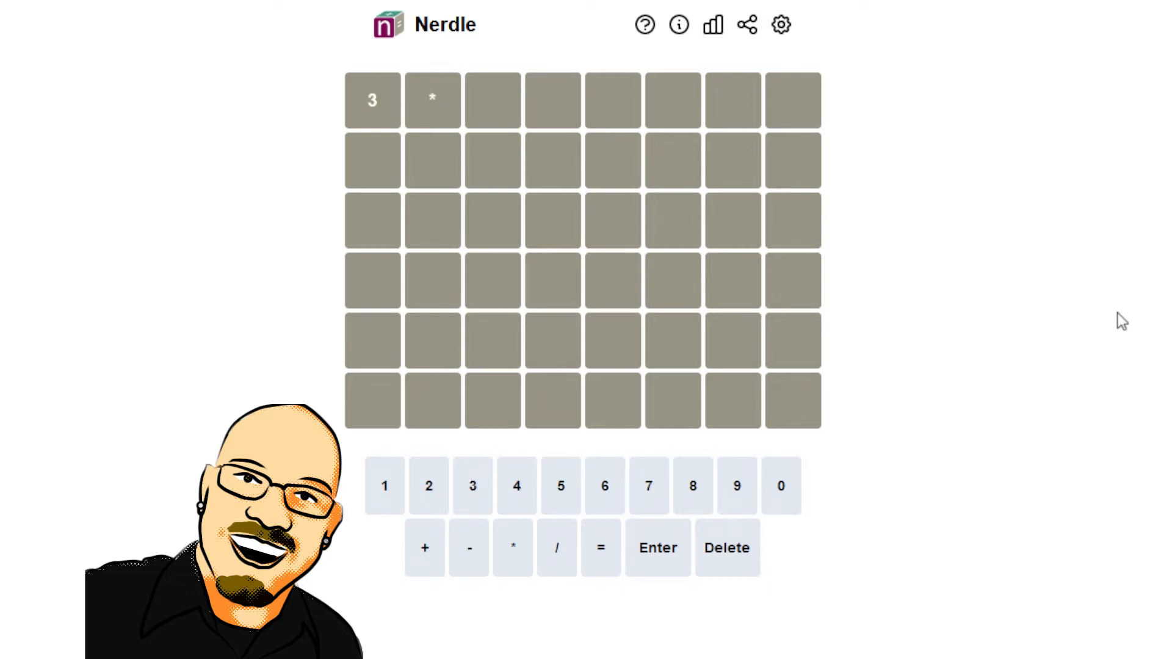
click(516, 485)
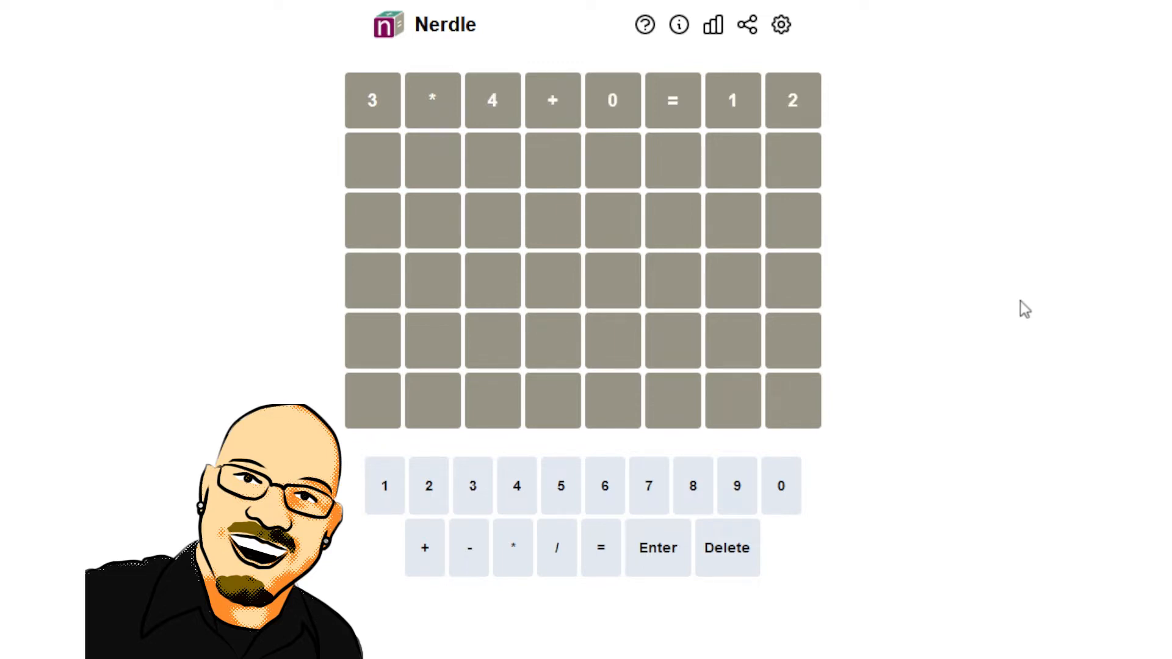
mouse_move(573, 109)
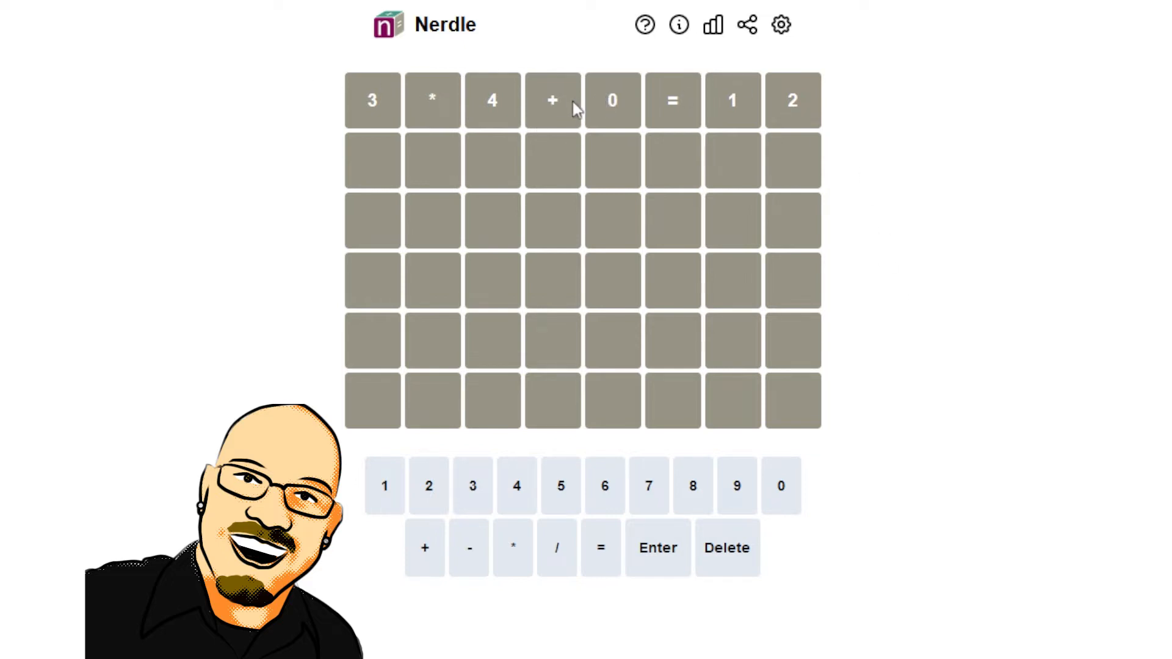
mouse_move(623, 112)
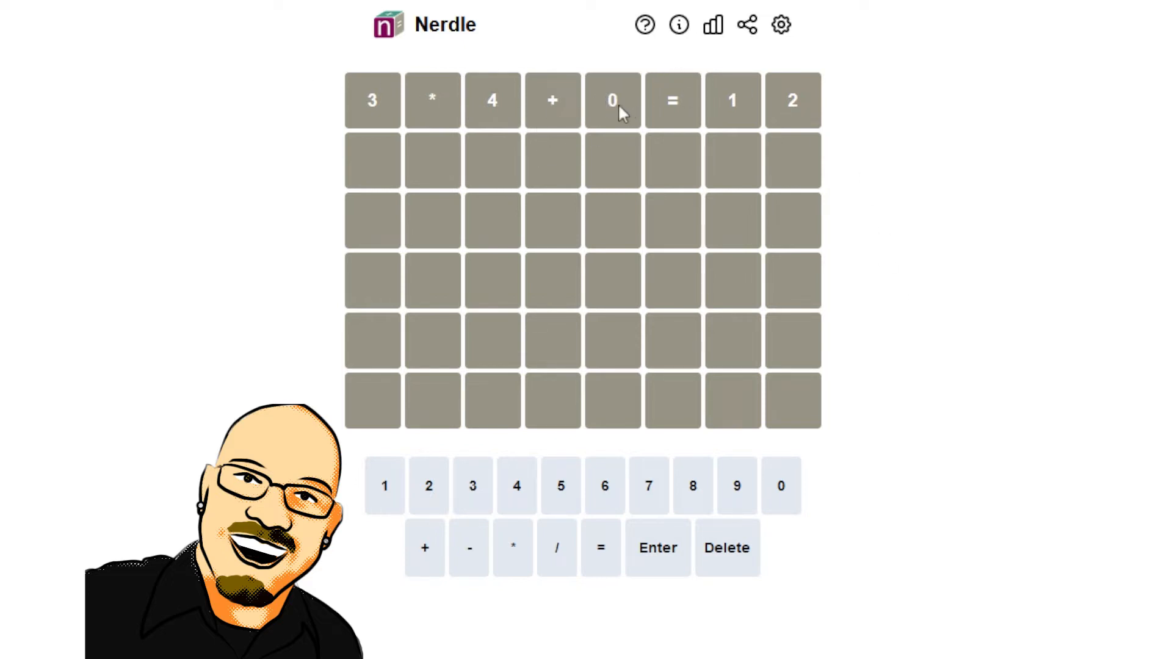
mouse_move(552, 108)
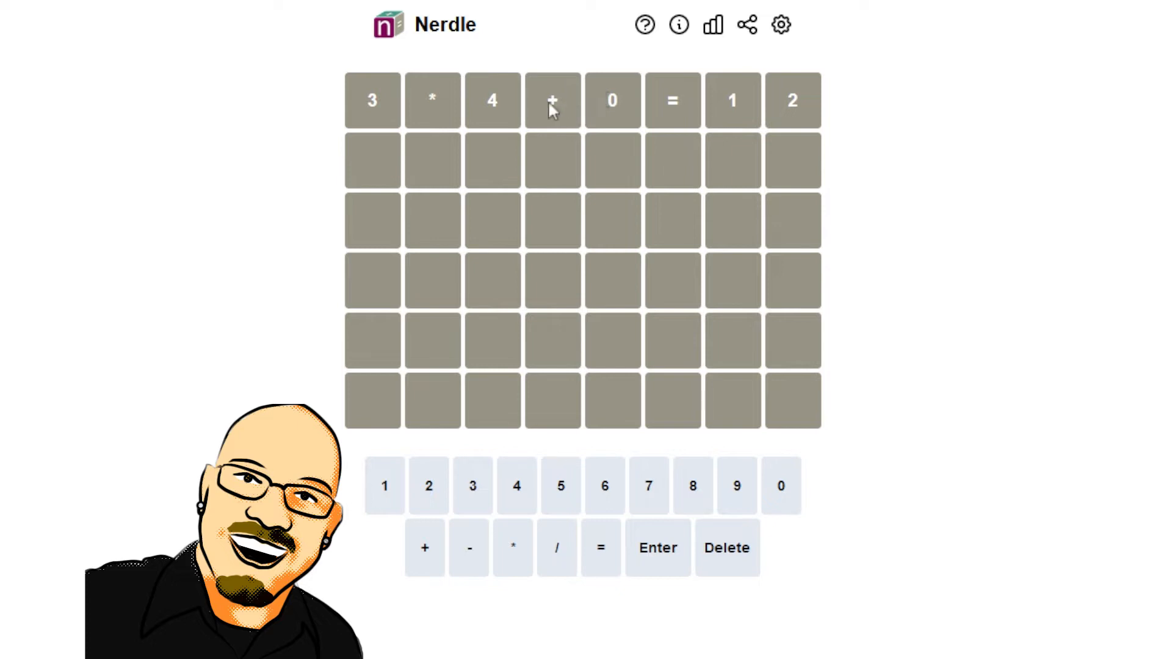
click(612, 99)
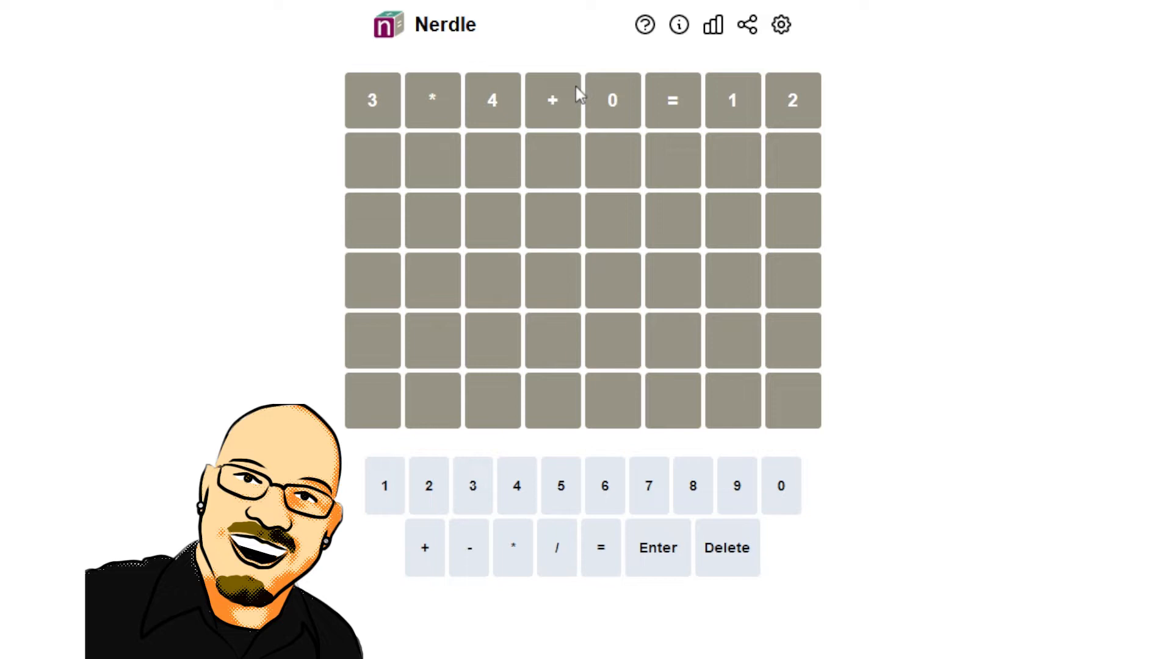
click(656, 548)
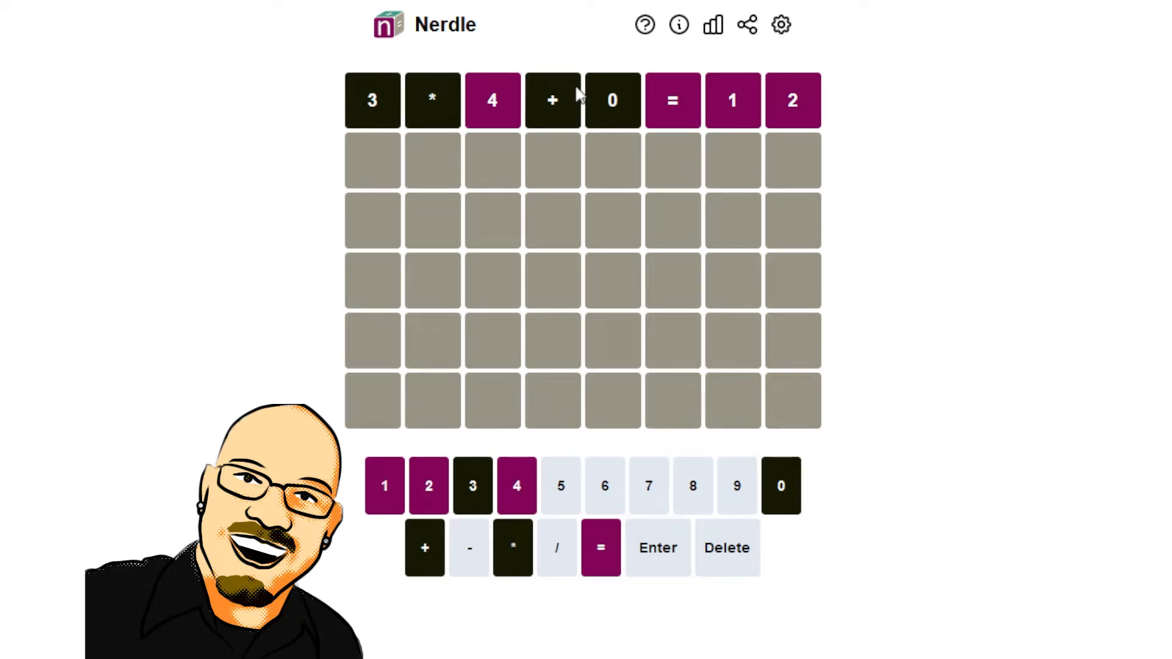
- Enter 1+1+2=04 in the second row and submit it for scoring
click(384, 485)
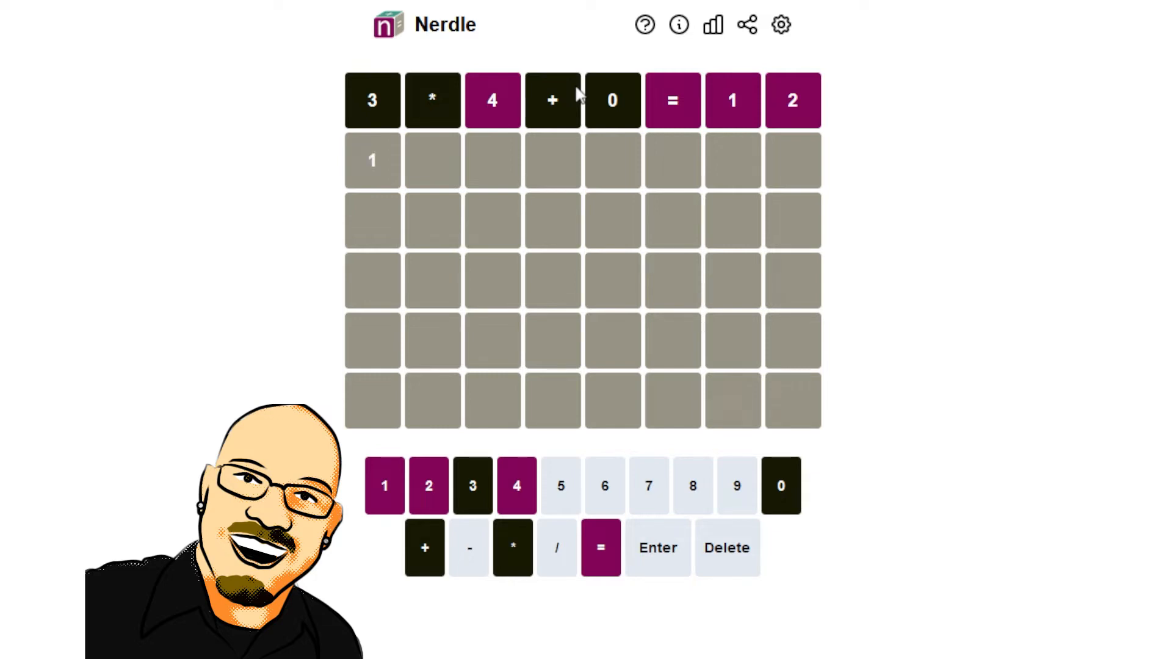
click(423, 547)
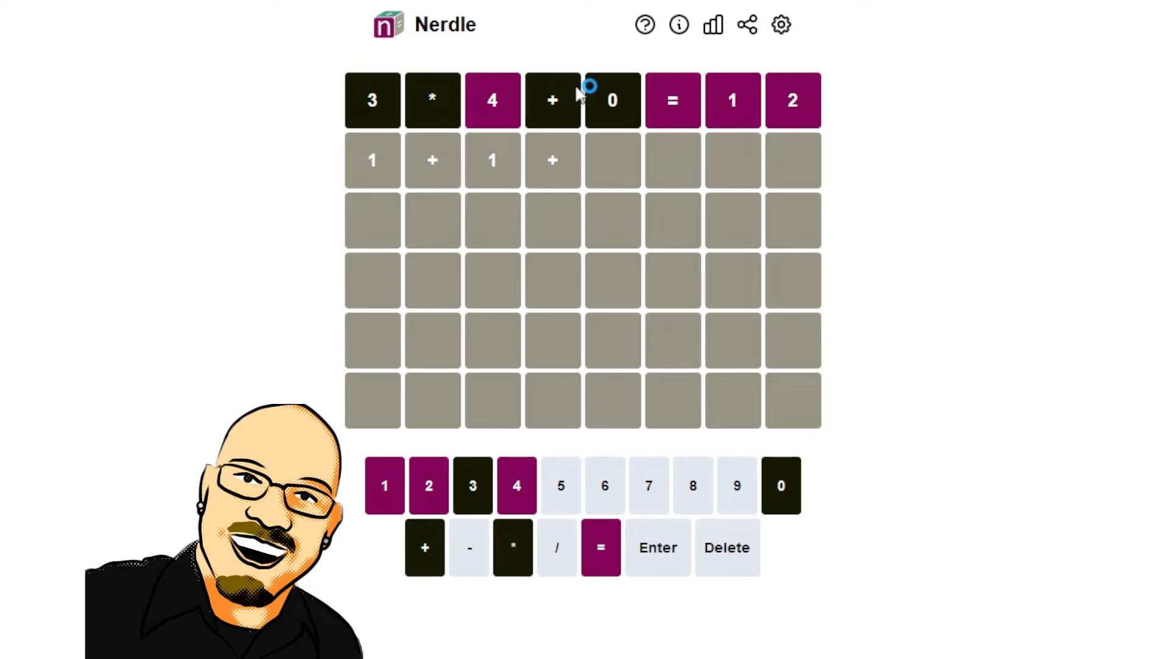
click(428, 485)
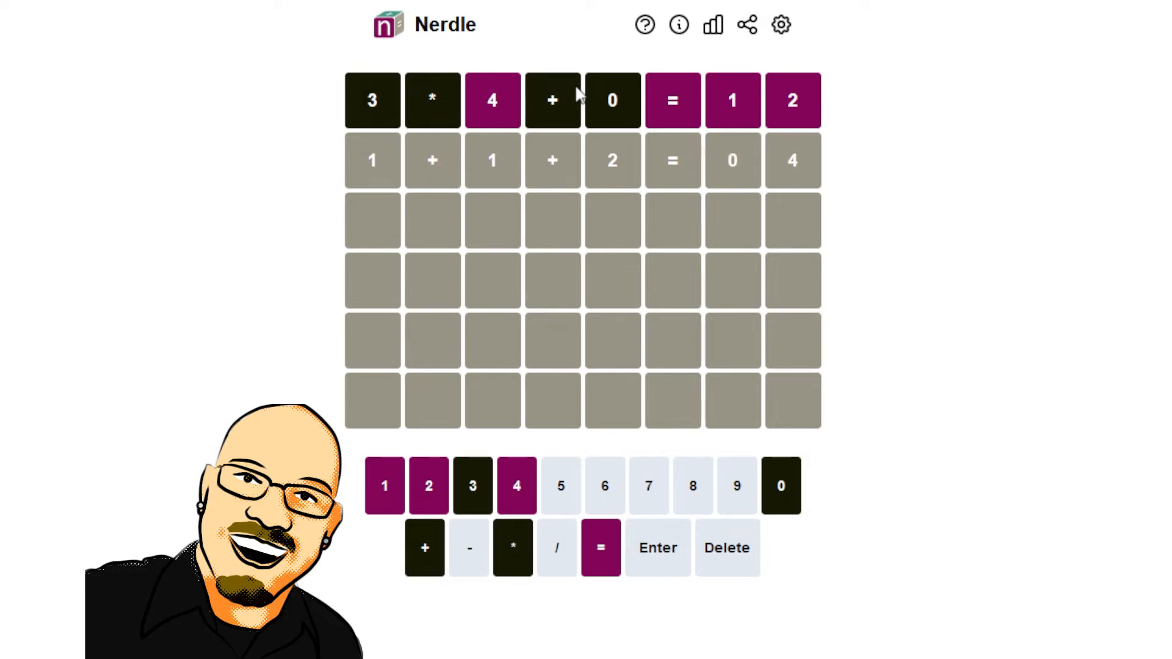
click(656, 547)
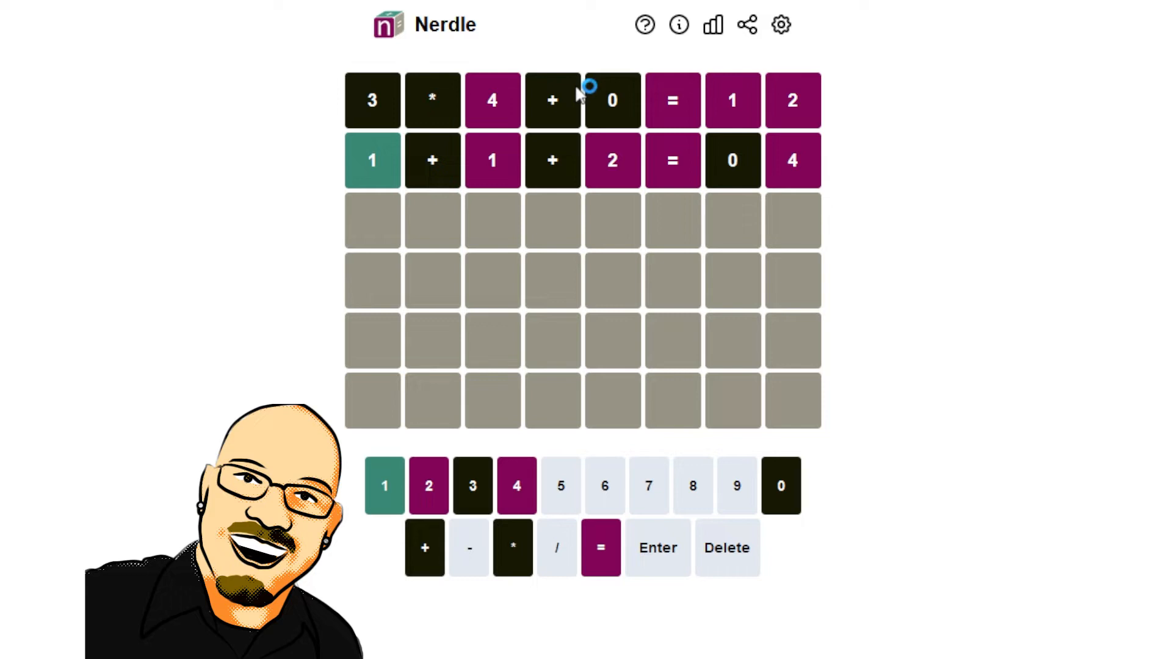
mouse_move(583, 90)
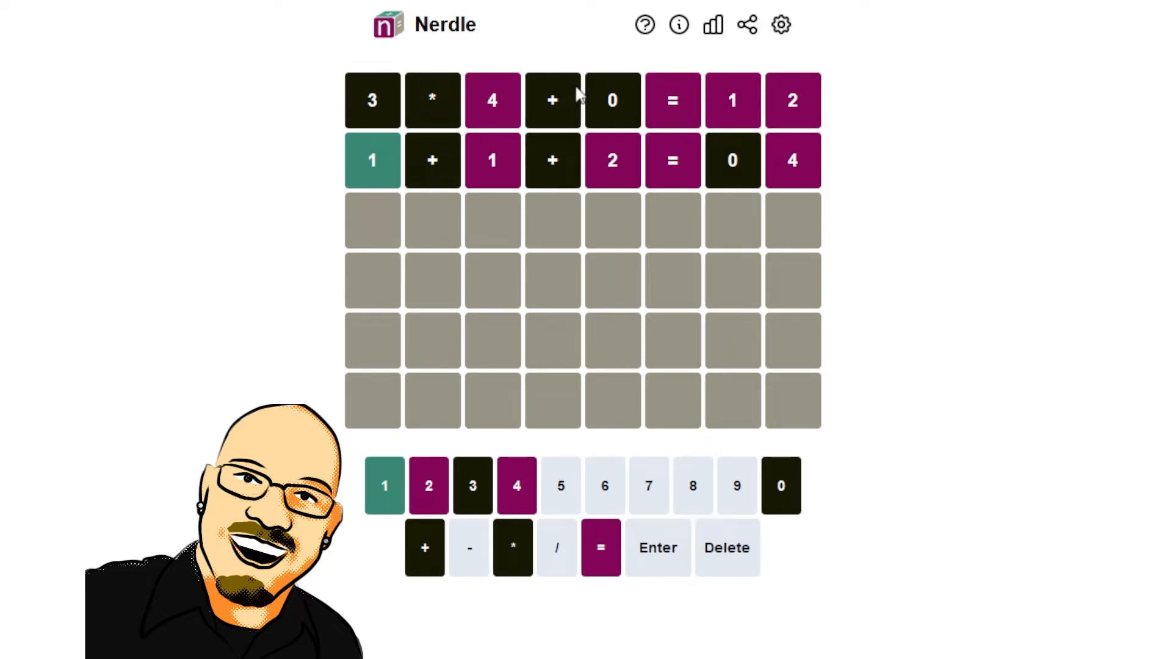
- Try third-guess drafts like 10*41 and 15*, erasing them to leave the row empty
click(780, 485)
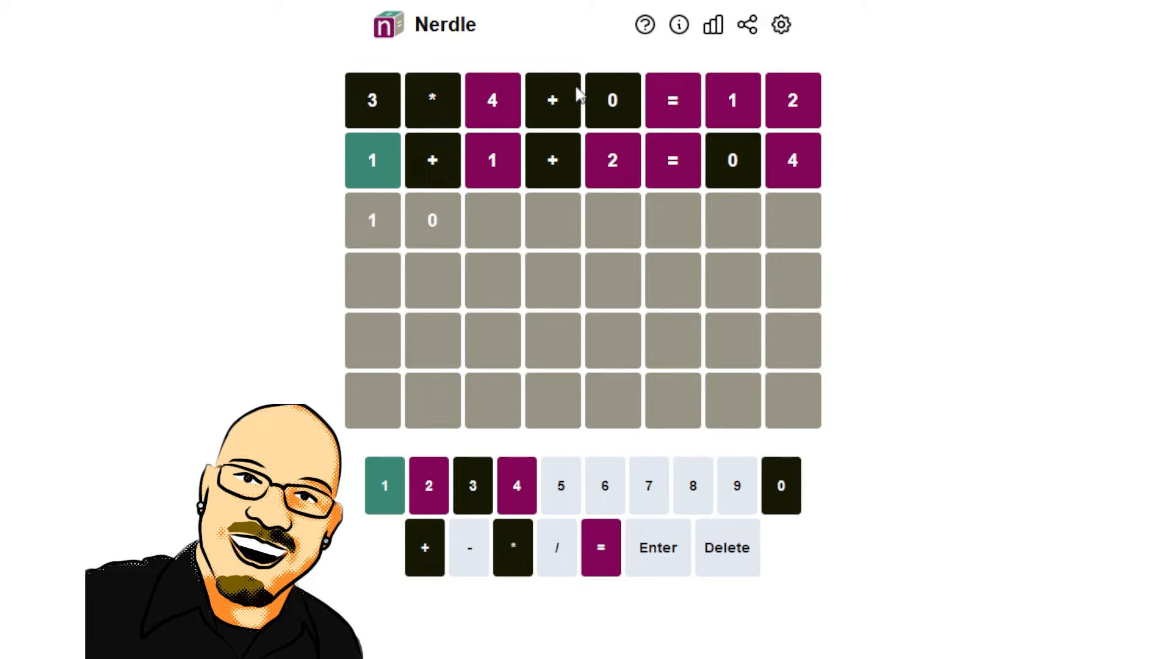
click(512, 547)
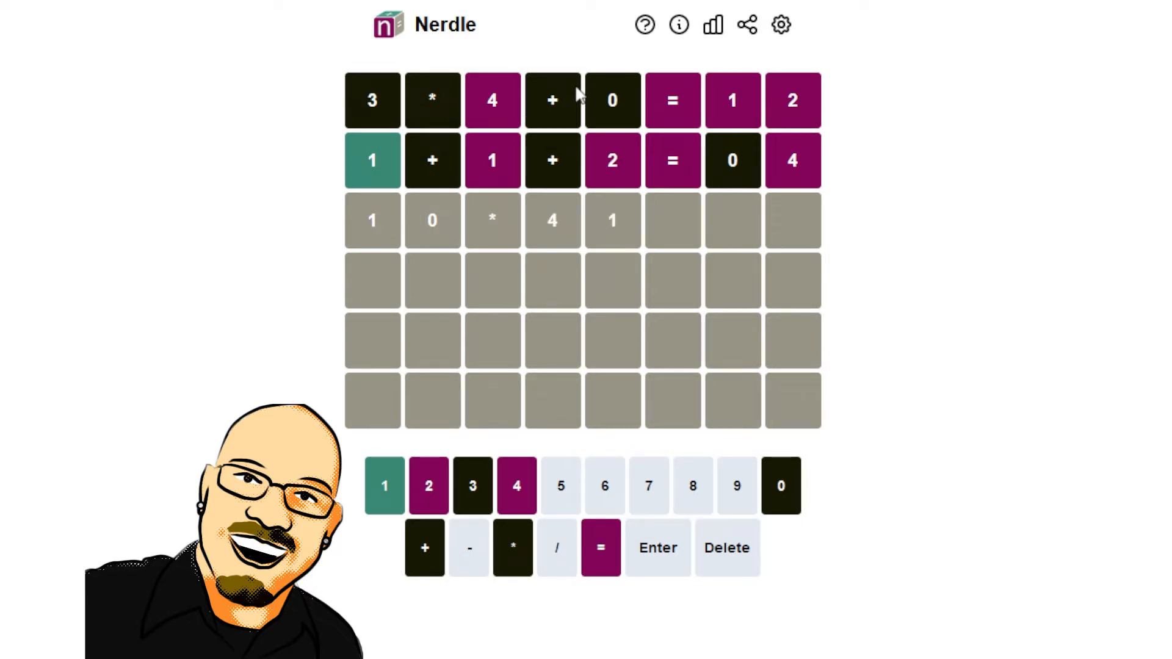
click(725, 547)
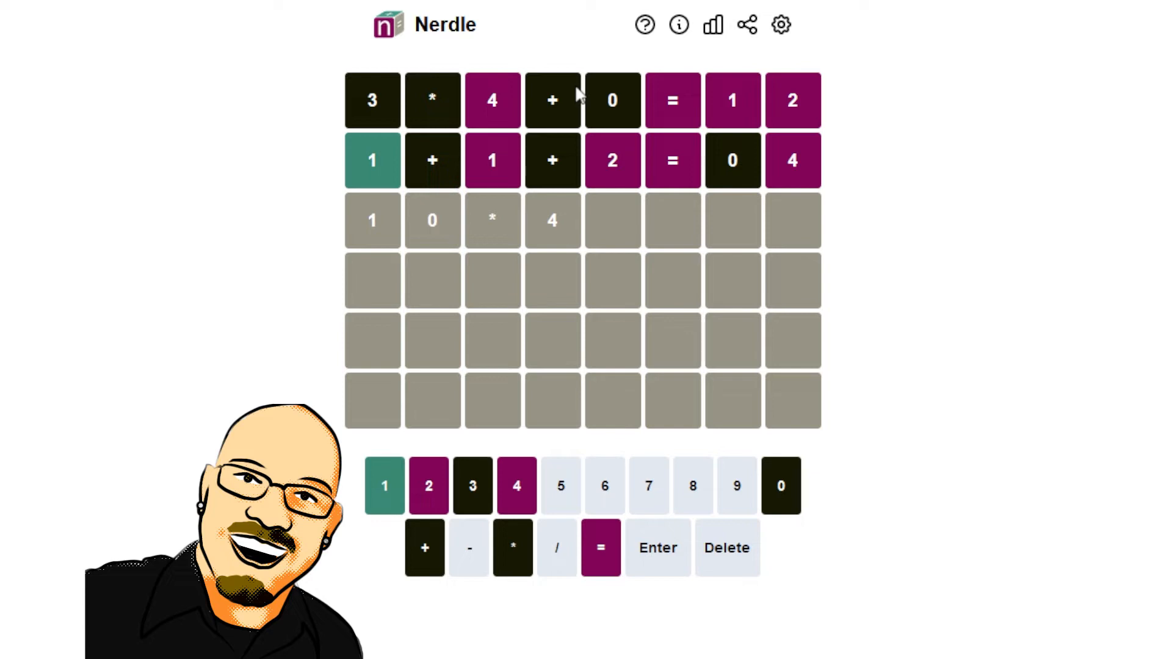
click(726, 547)
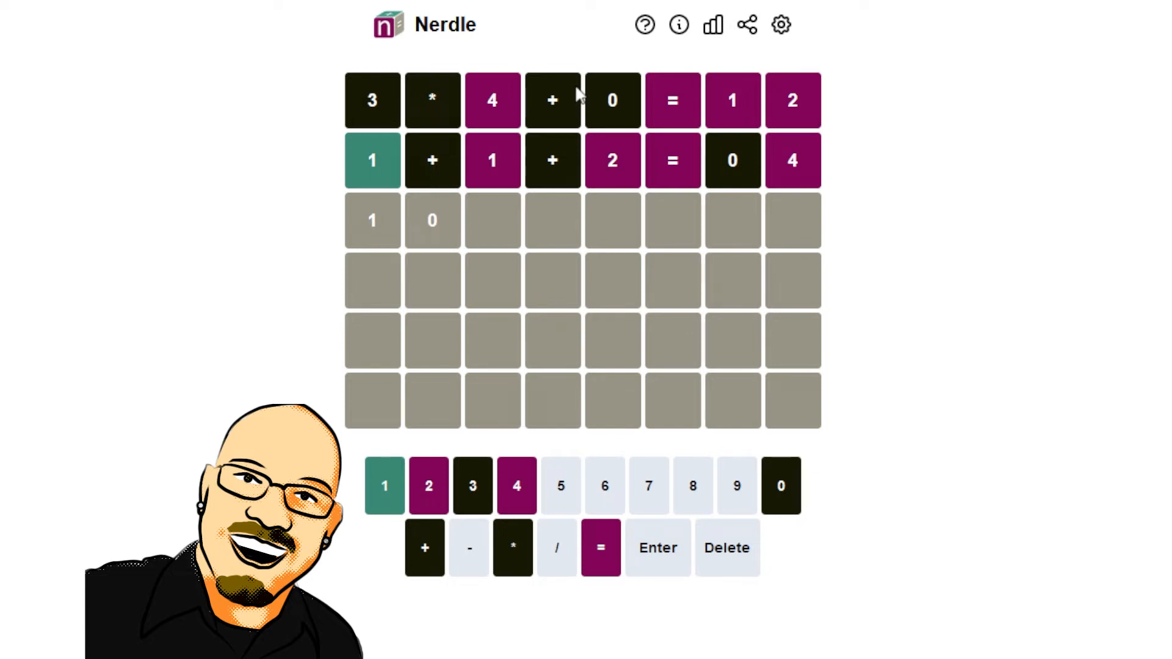
click(780, 486)
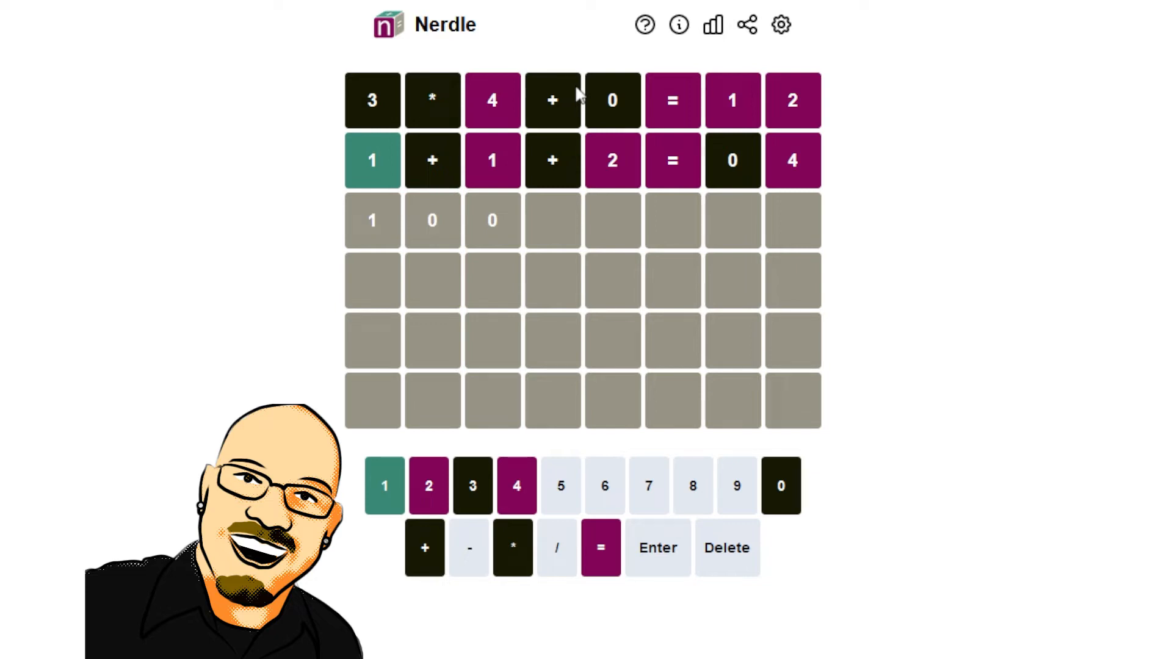
click(726, 547)
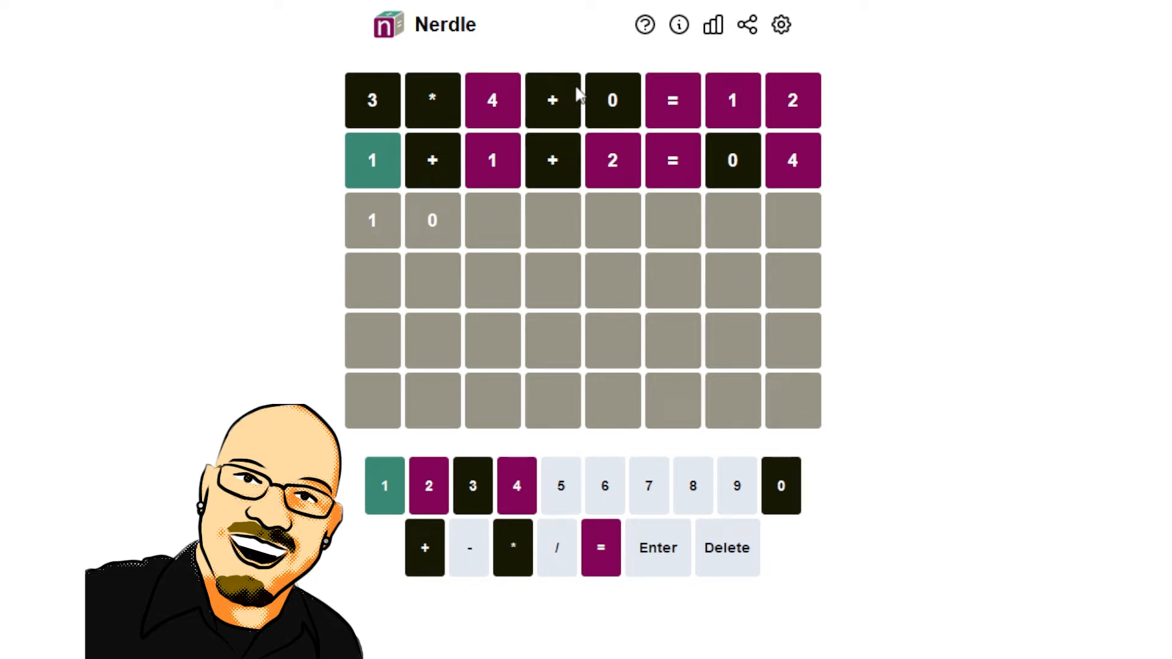
click(725, 547)
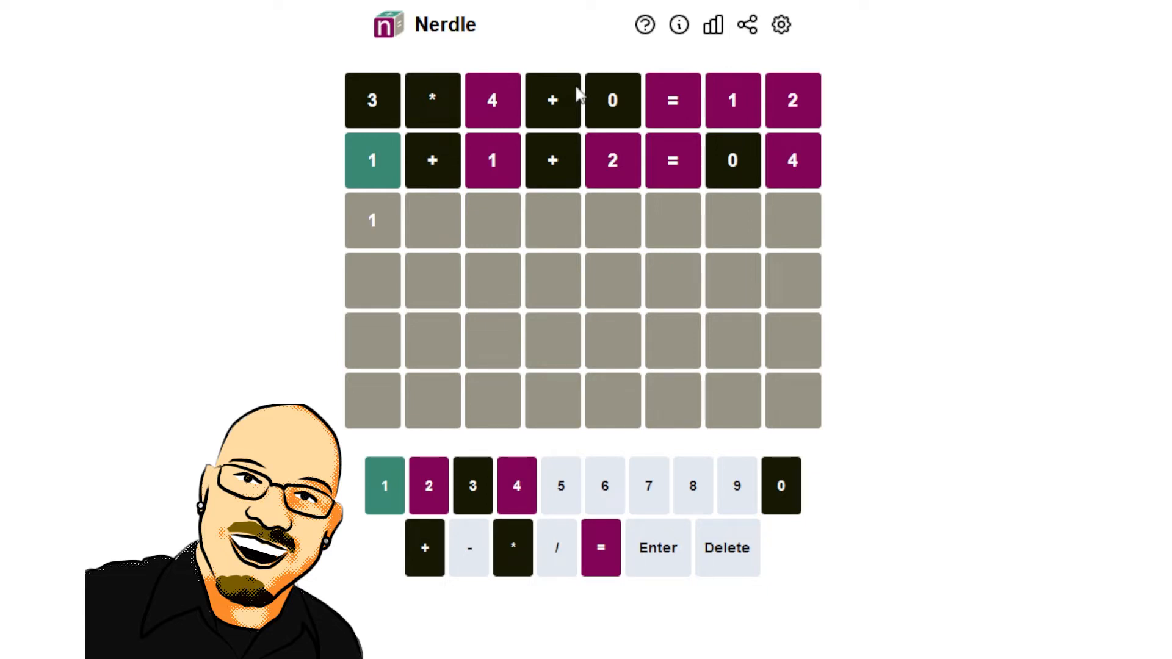
click(512, 547)
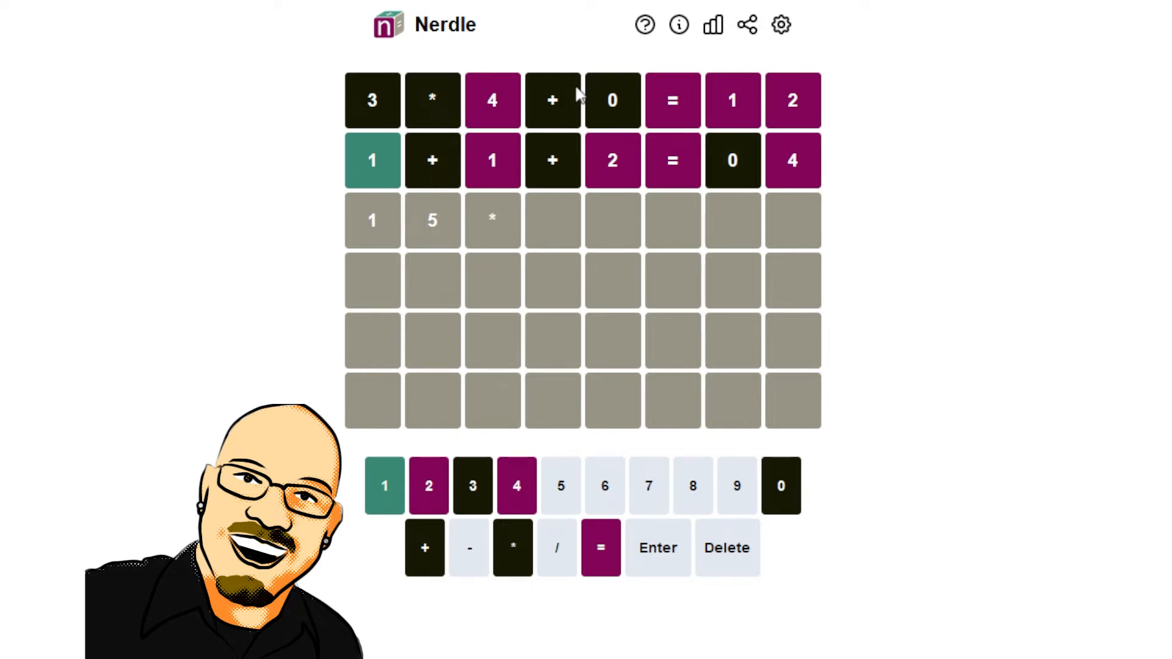
click(472, 486)
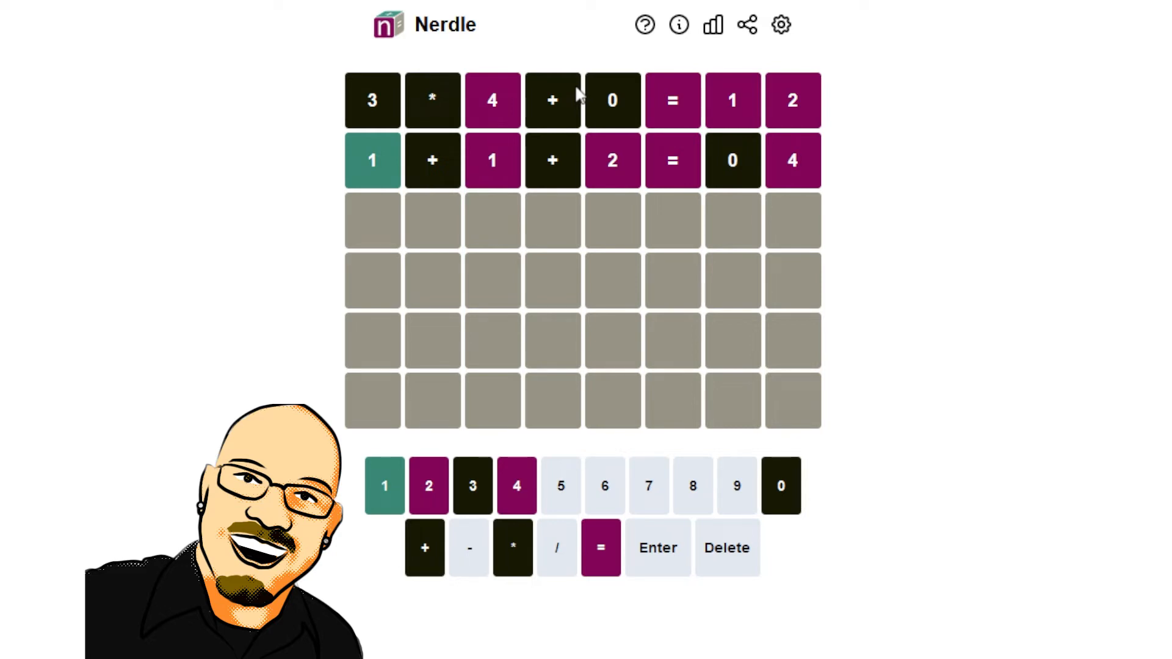
click(383, 485)
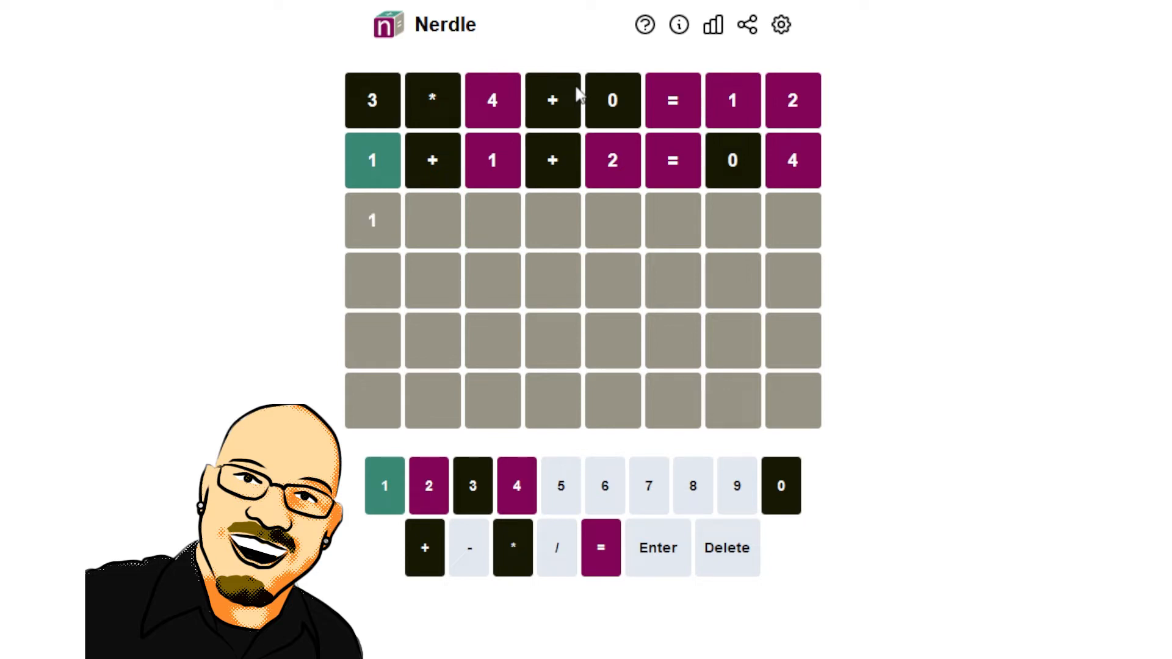
click(423, 547)
text(0)
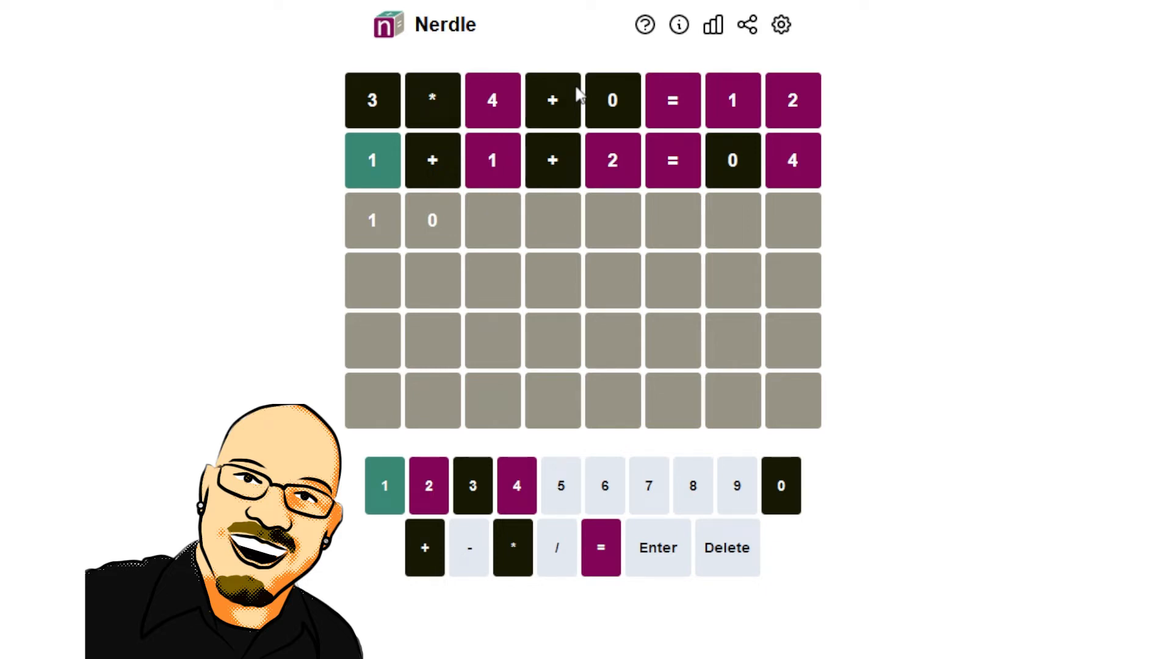
click(423, 547)
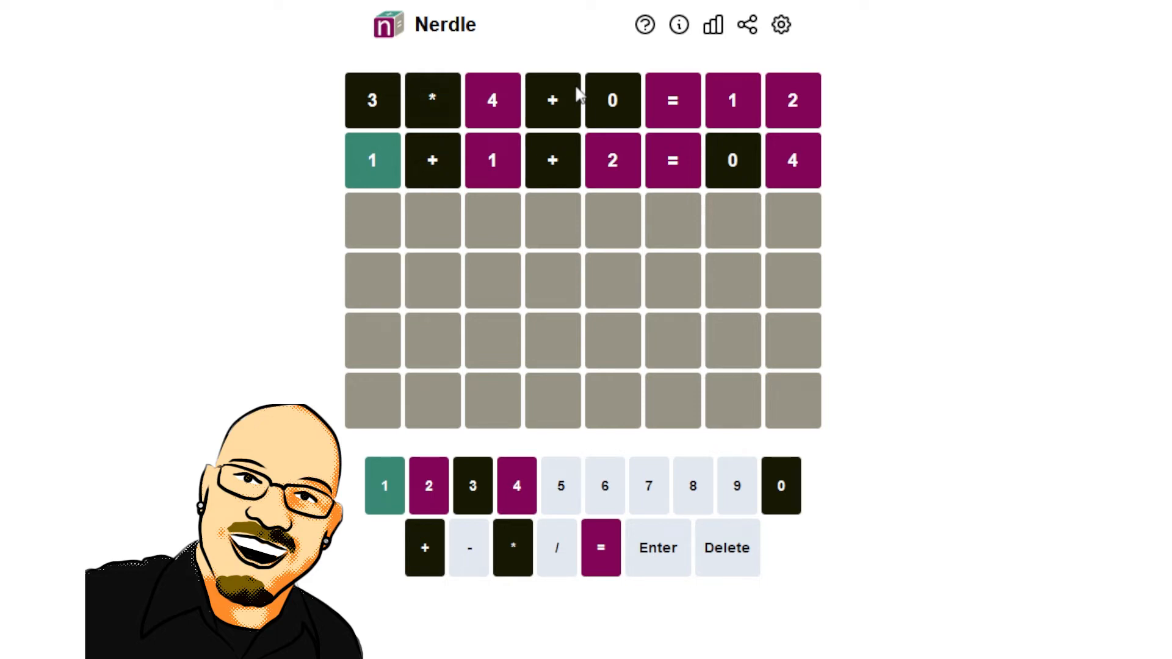
- Try and erase draft third guesses, including 10/5-4=1, back to the first digit
click(428, 485)
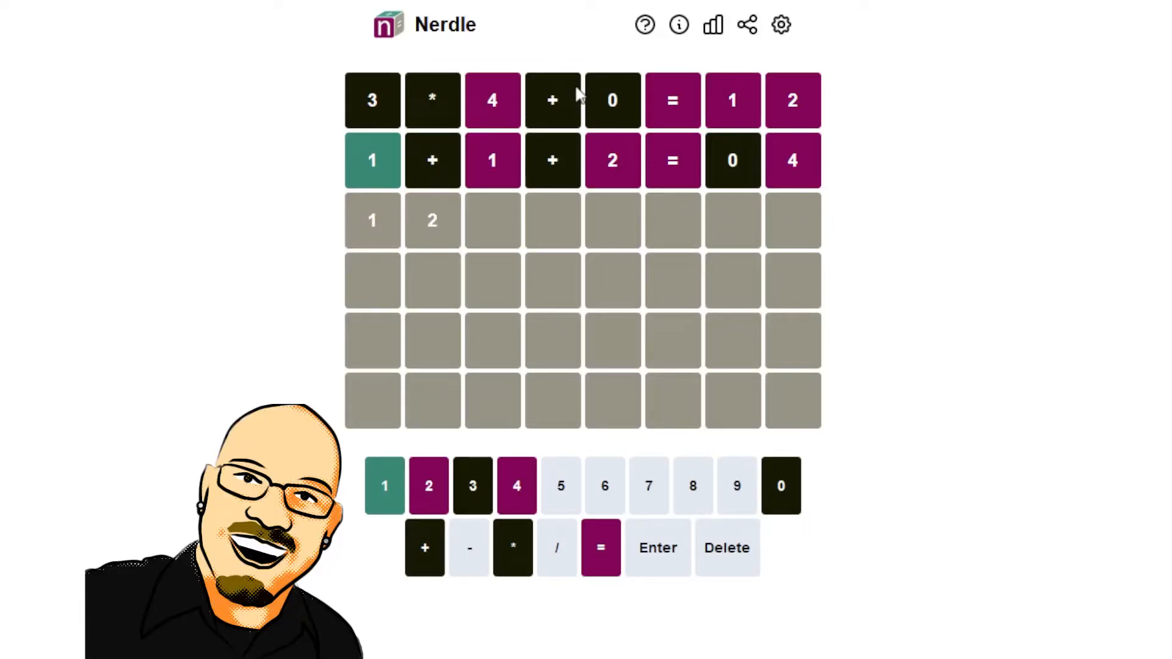
click(512, 547)
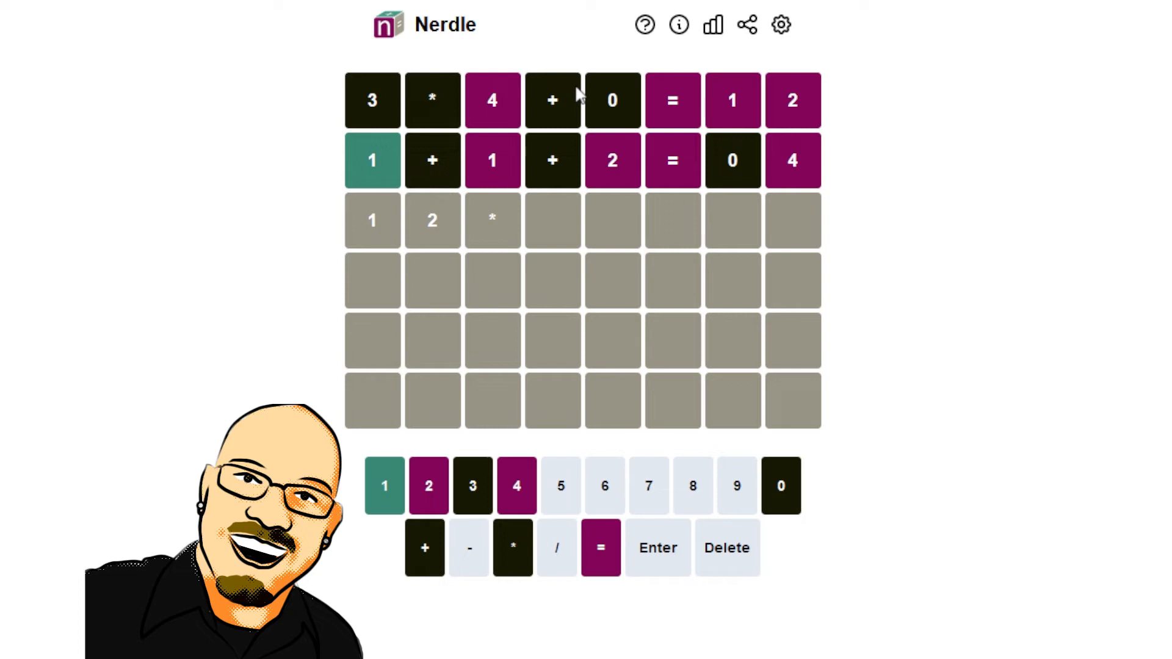
click(726, 546)
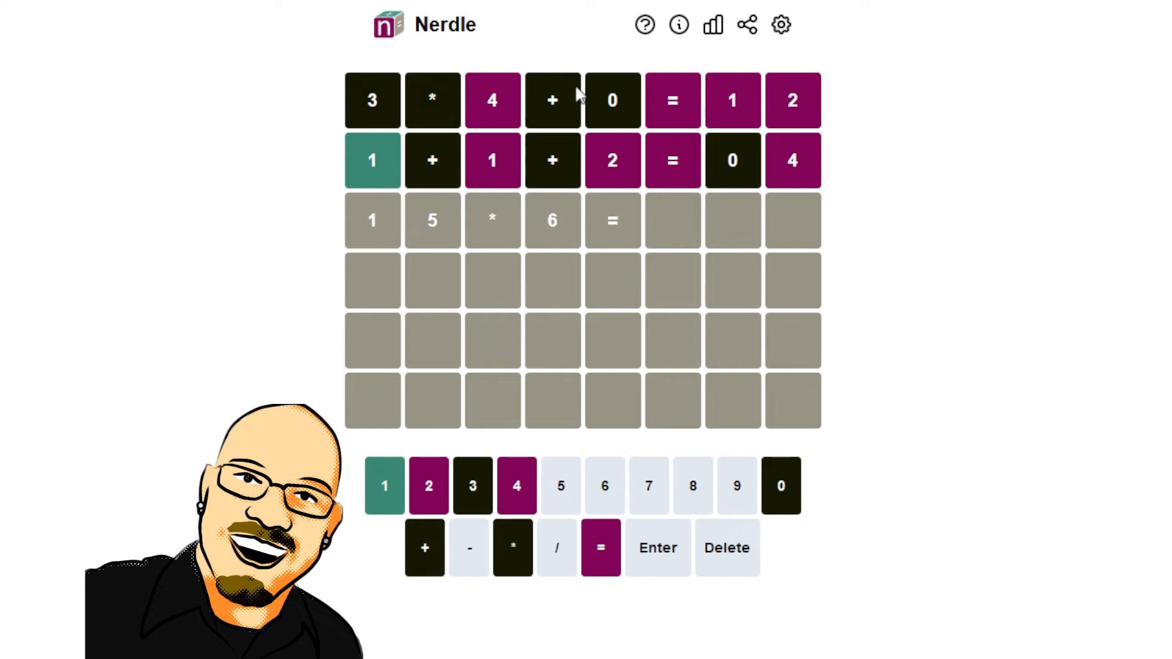
click(383, 485)
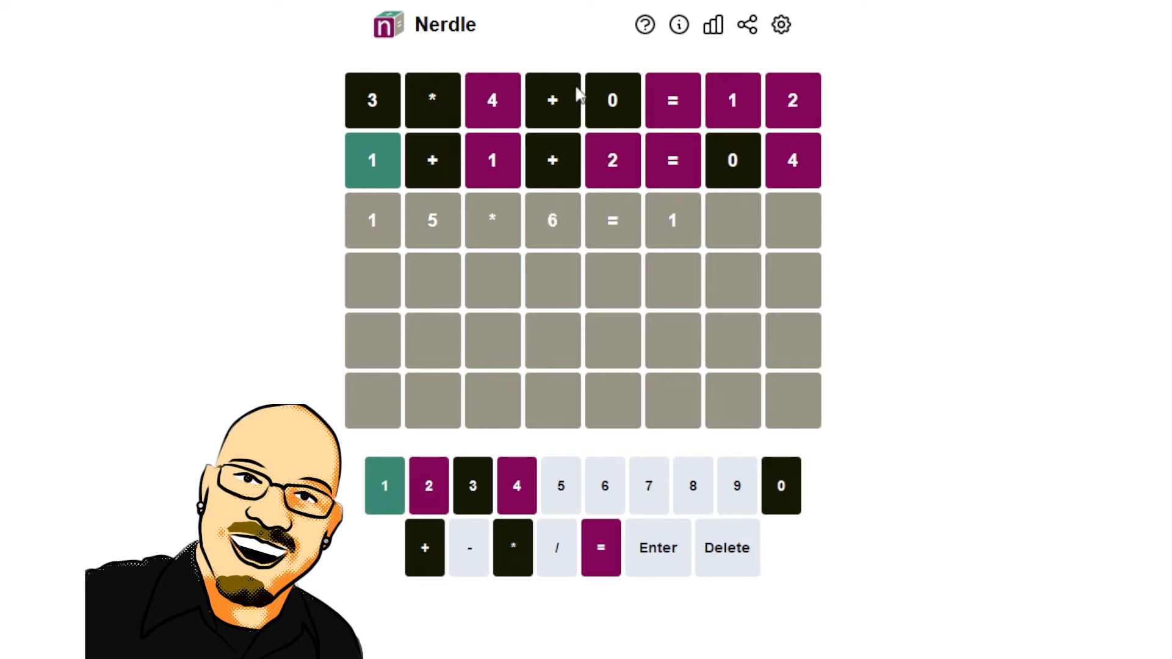
click(725, 546)
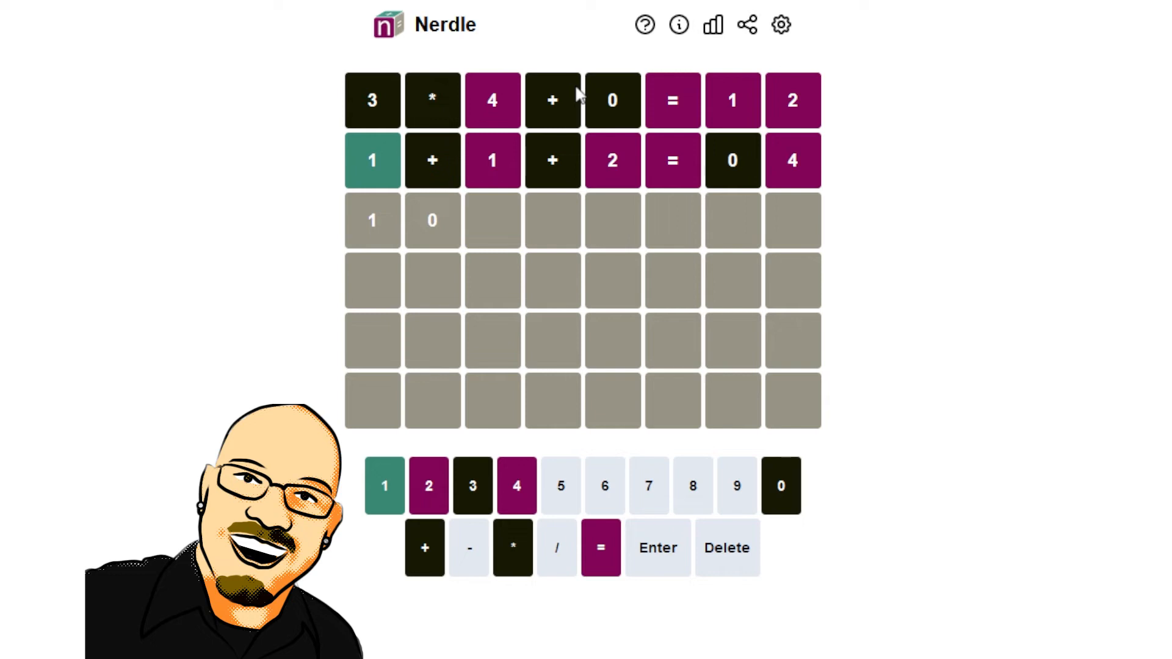
click(556, 548)
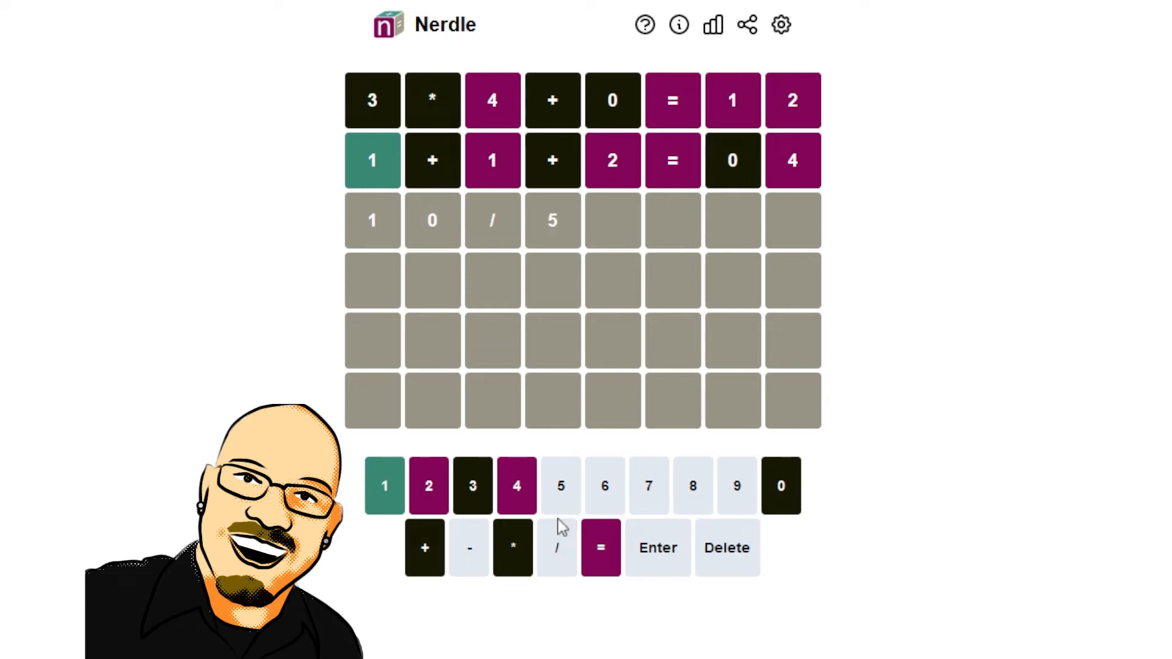
click(469, 547)
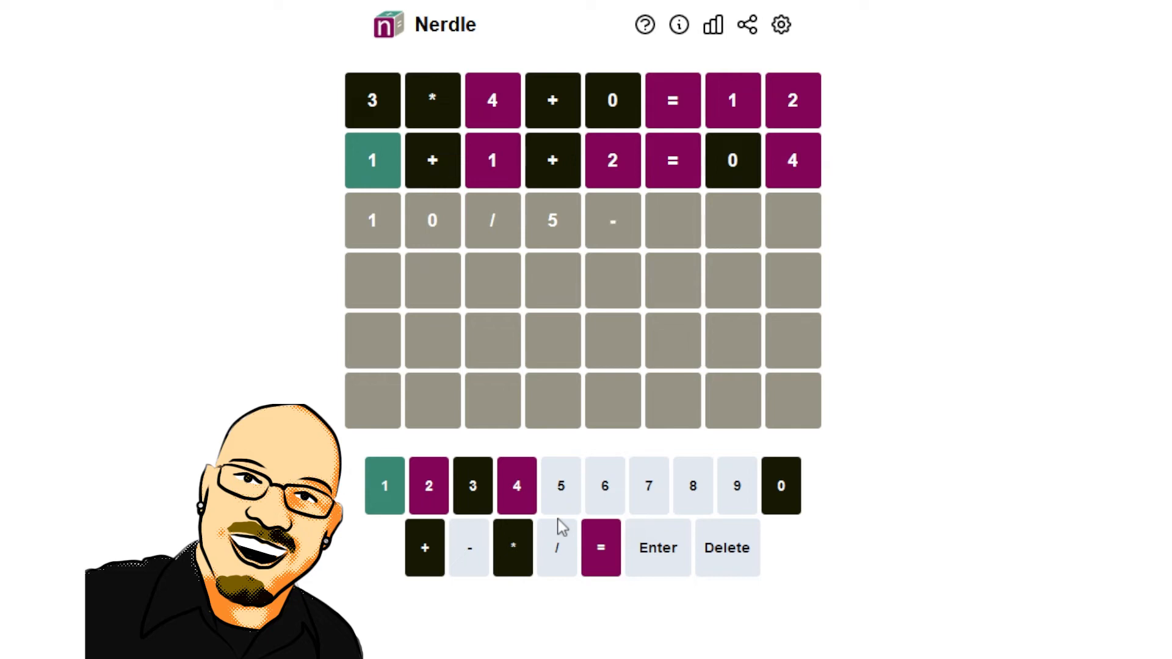
click(515, 485)
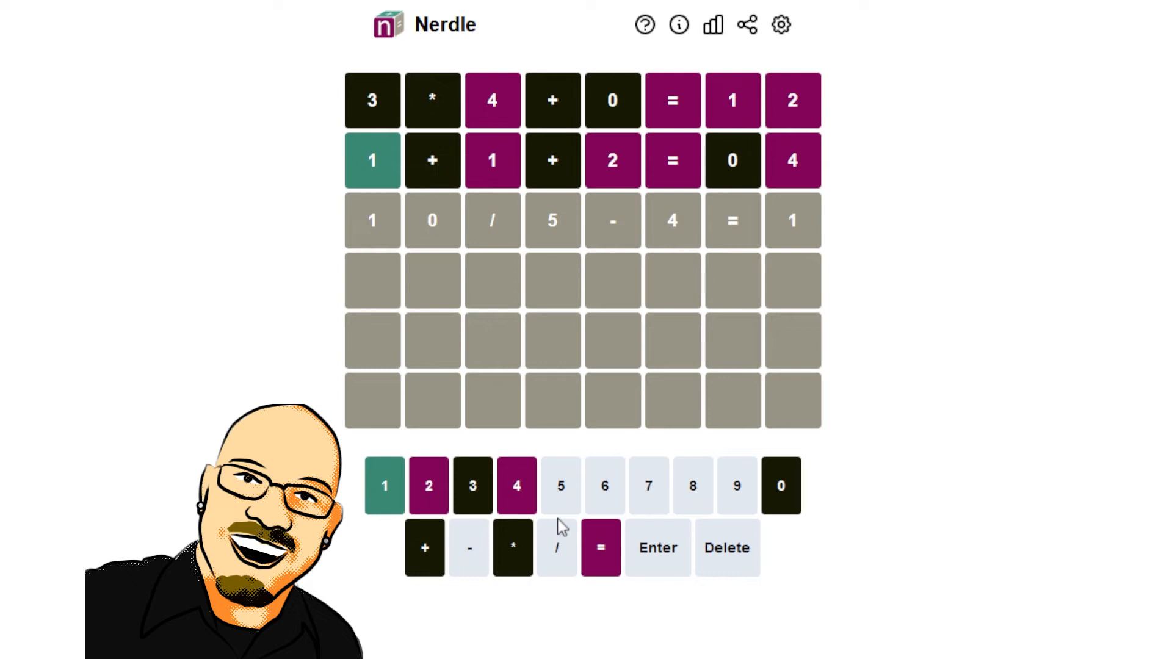
click(725, 547)
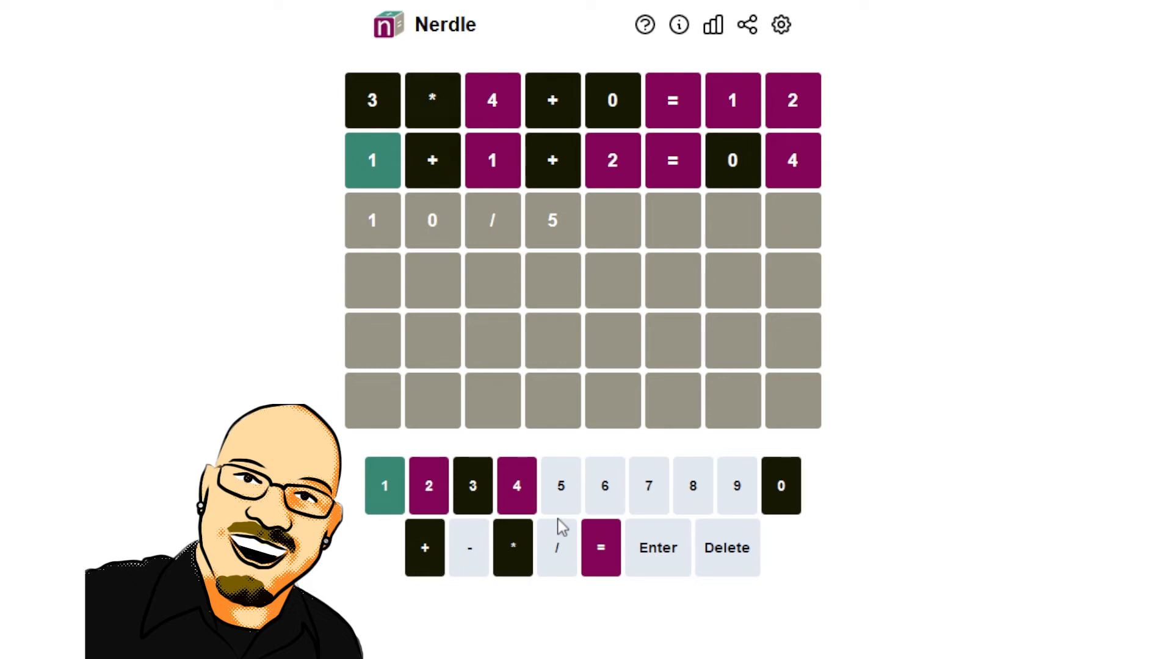
click(726, 546)
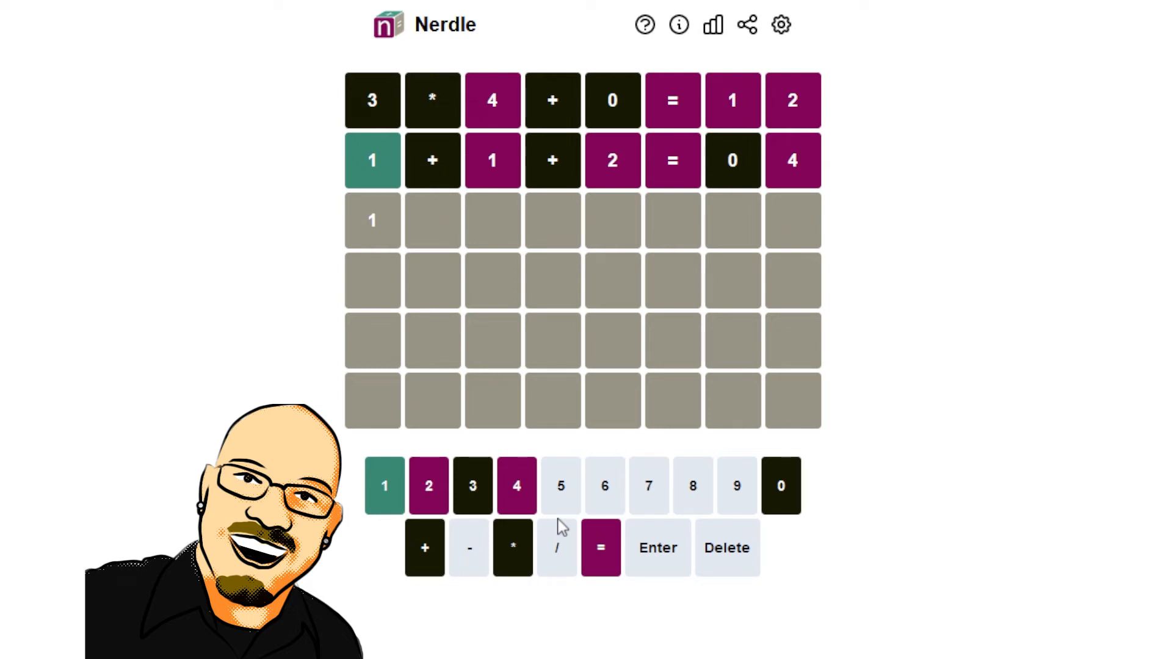
- Complete 14/2-4=3 and submit it as the third guess
click(515, 485)
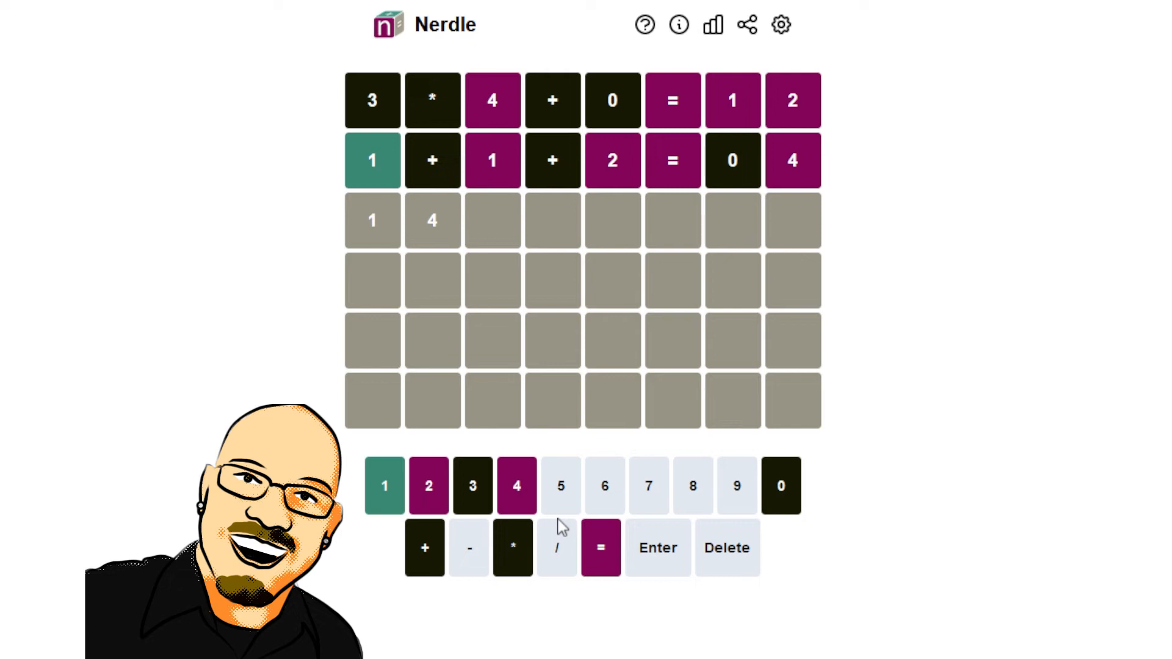
click(555, 548)
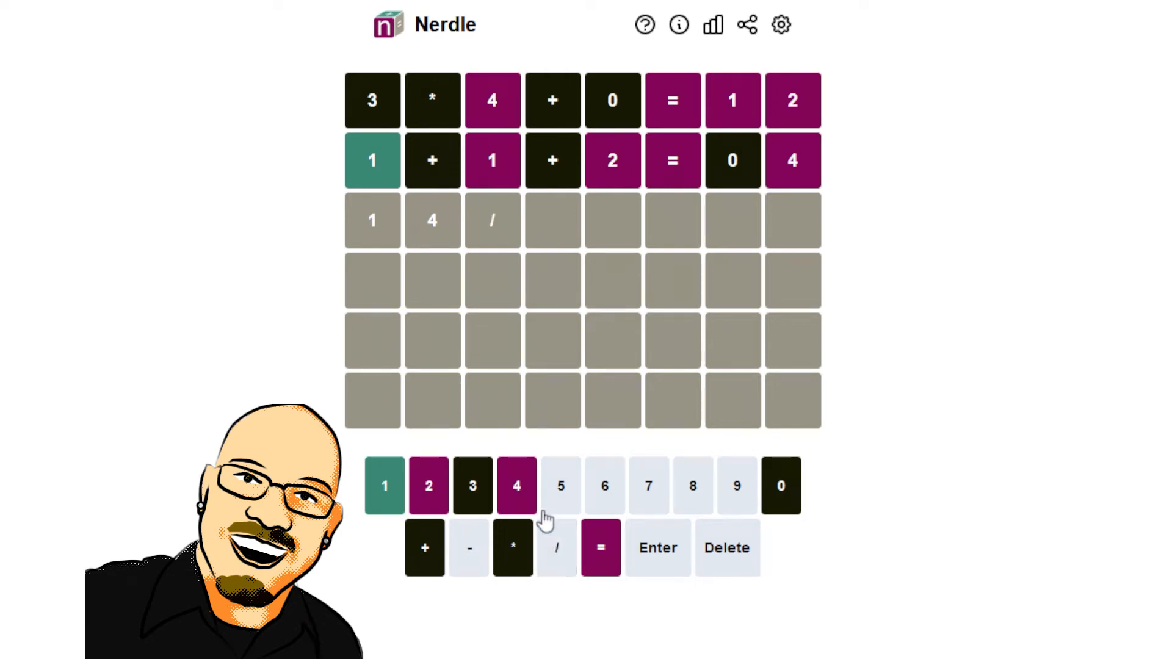
mouse_move(428, 485)
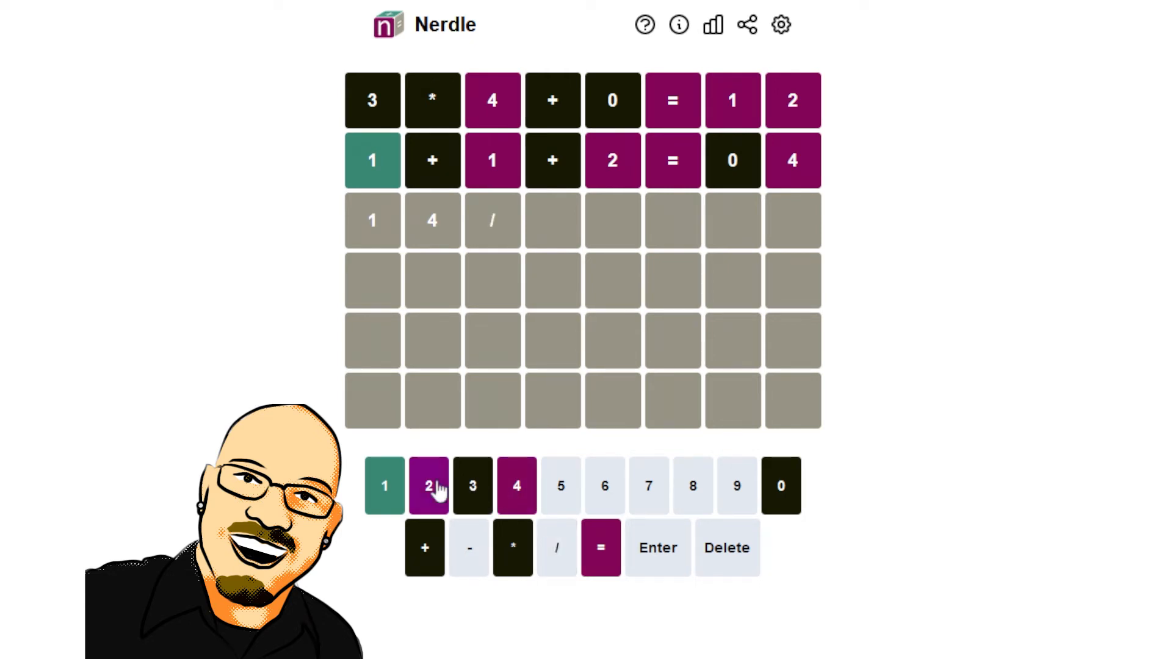
click(428, 486)
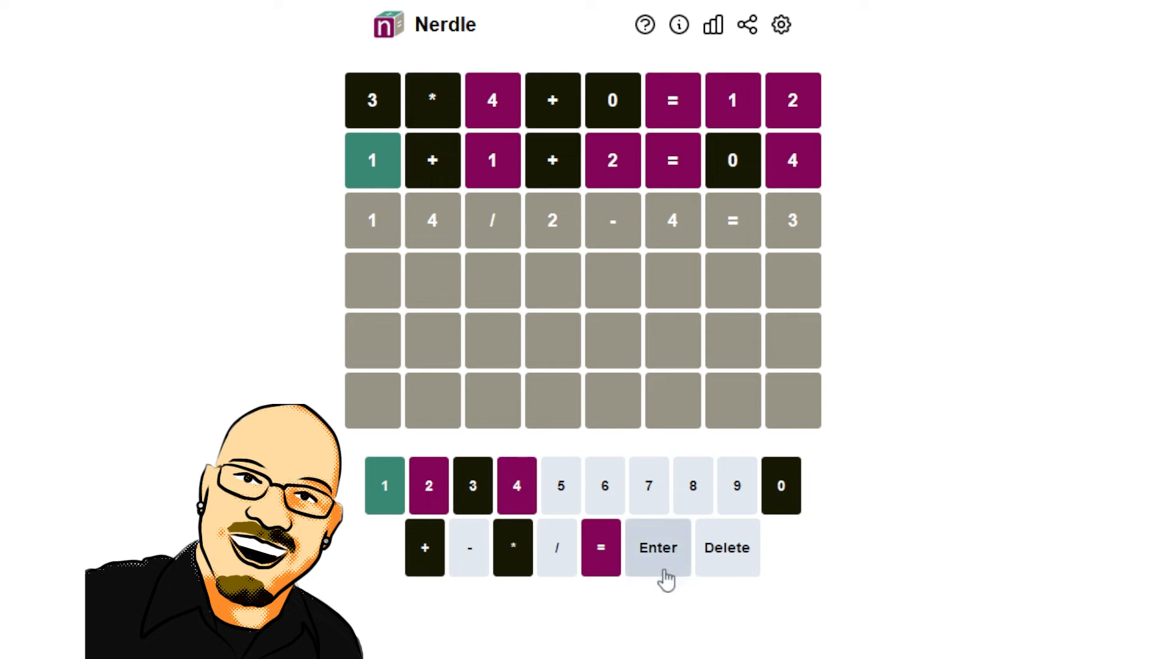
click(657, 547)
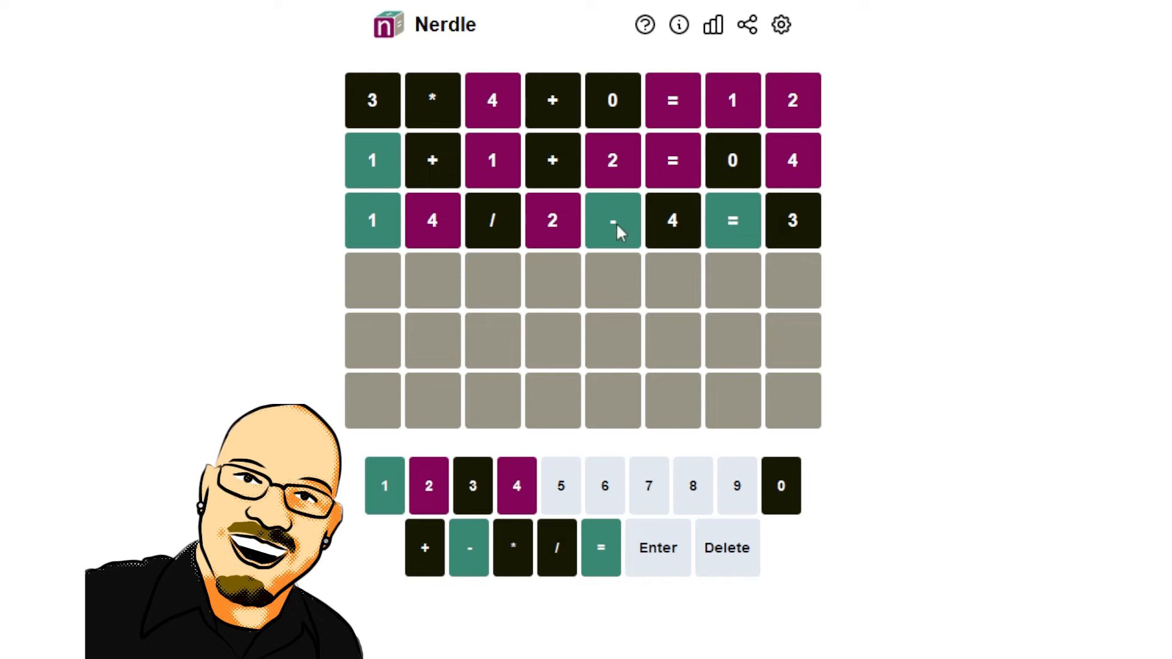
mouse_move(624, 234)
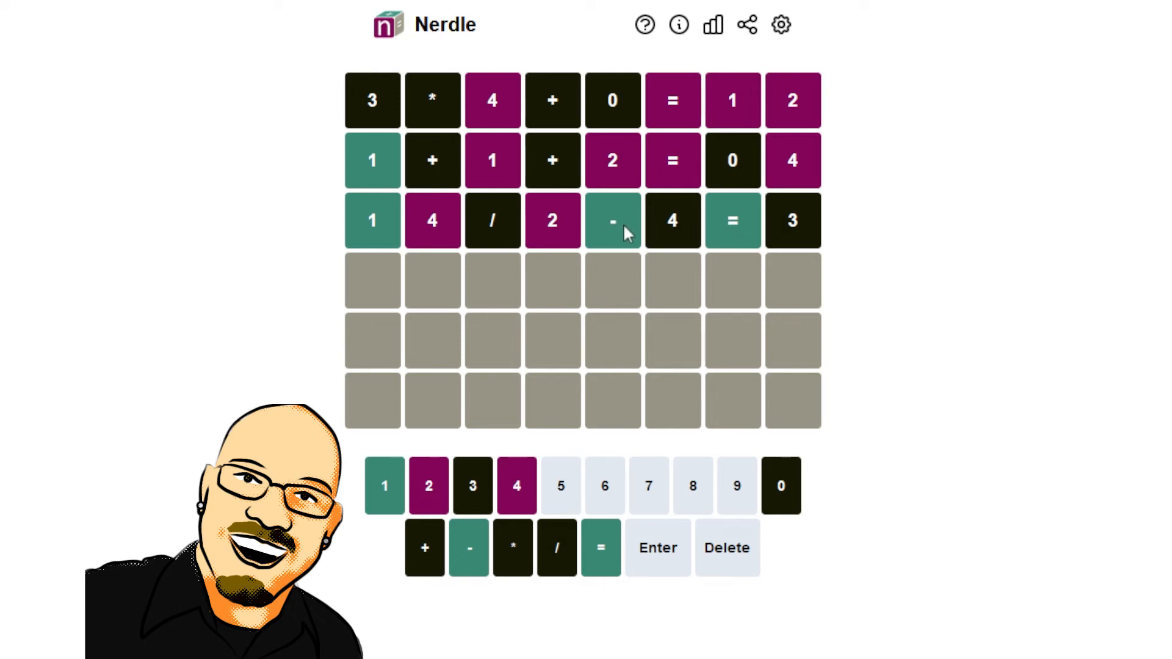
mouse_move(492, 233)
text(12-4)
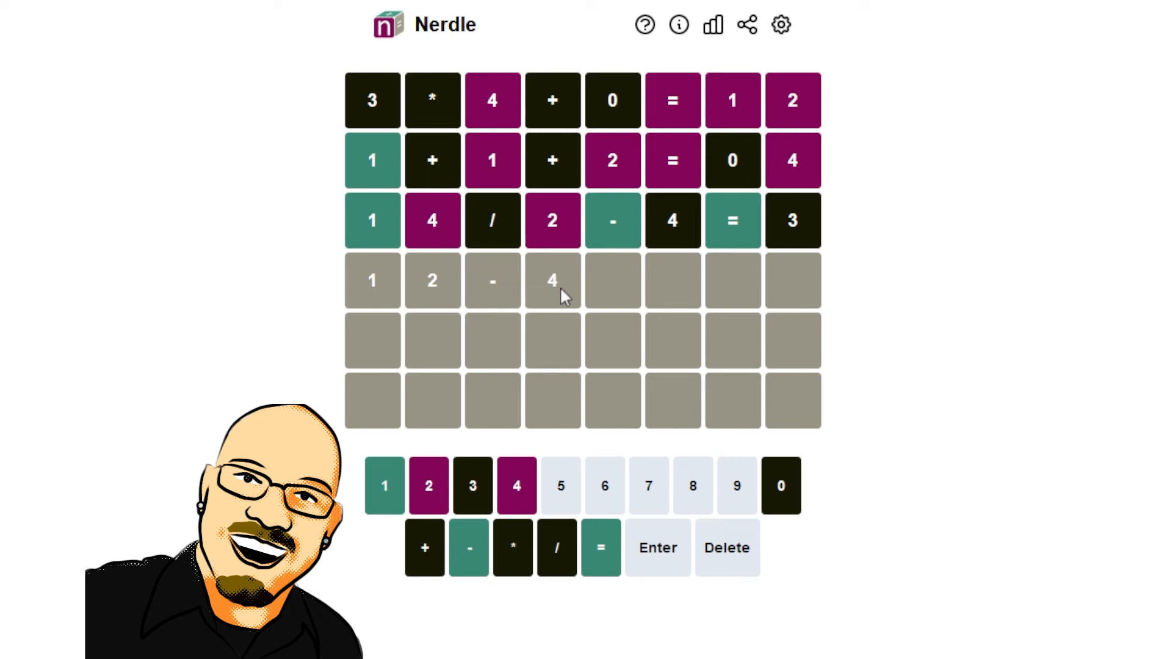
- Finish entering 12-4-2=6 in the fourth row and submit it
click(468, 548)
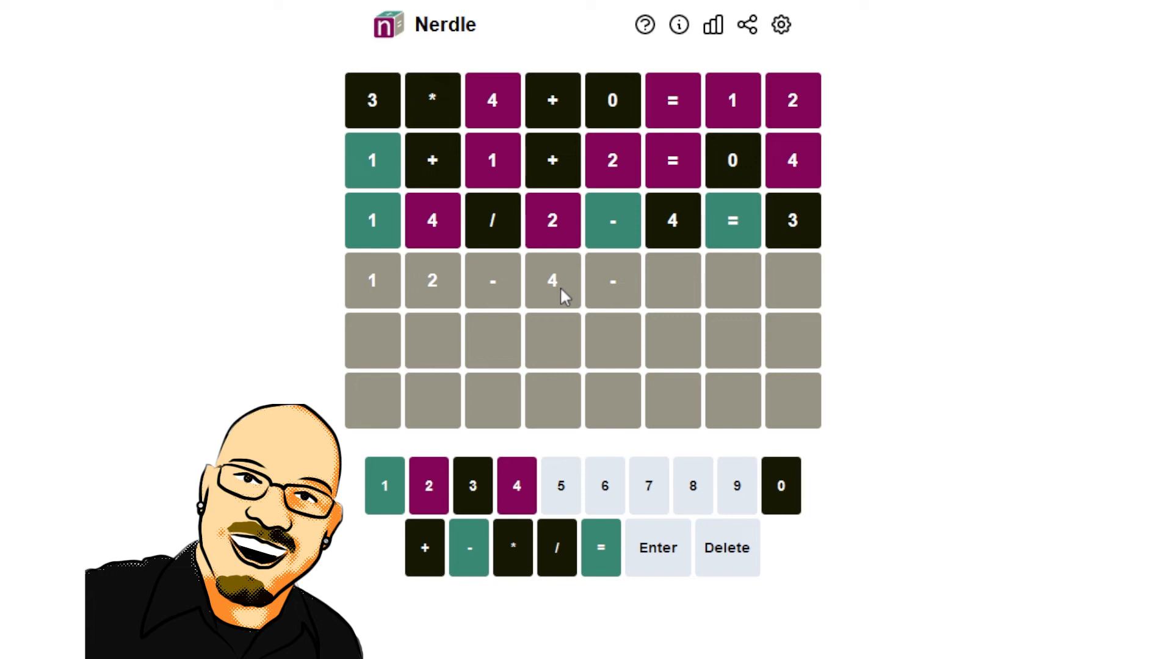
click(429, 485)
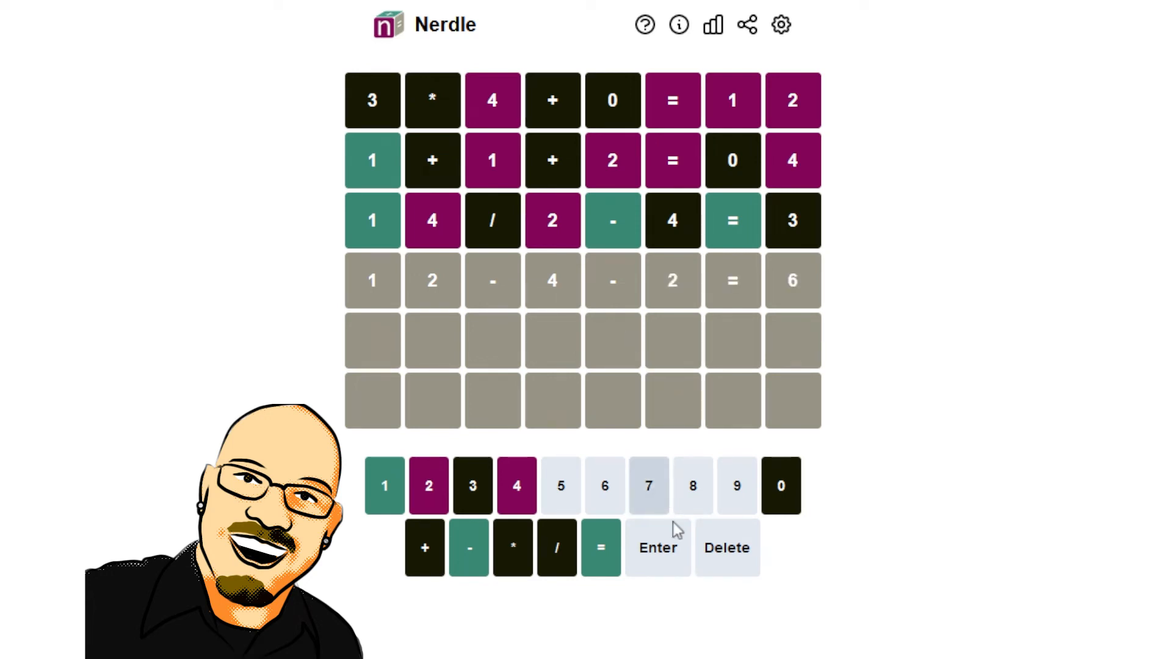
click(656, 548)
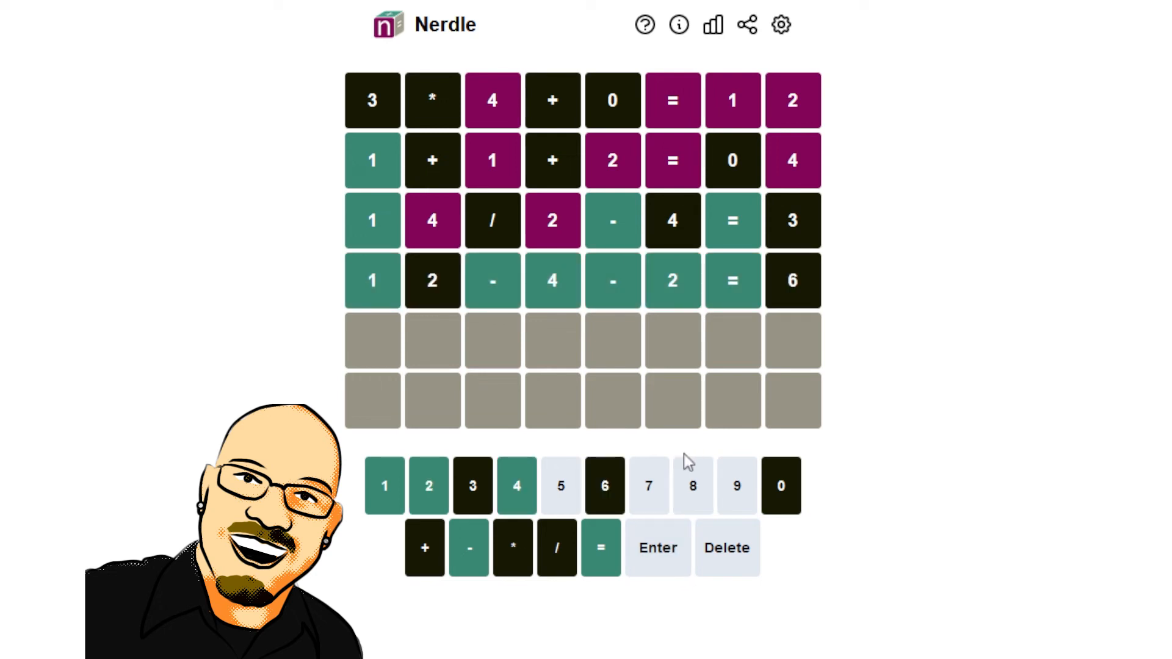
mouse_move(636, 415)
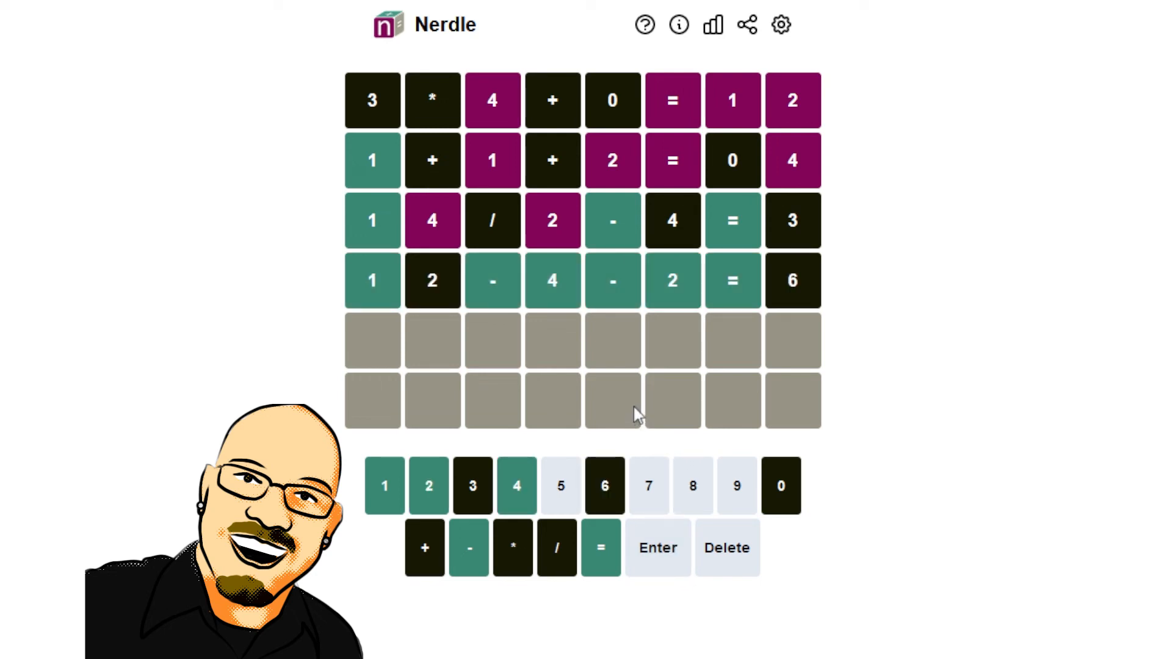
mouse_move(568, 377)
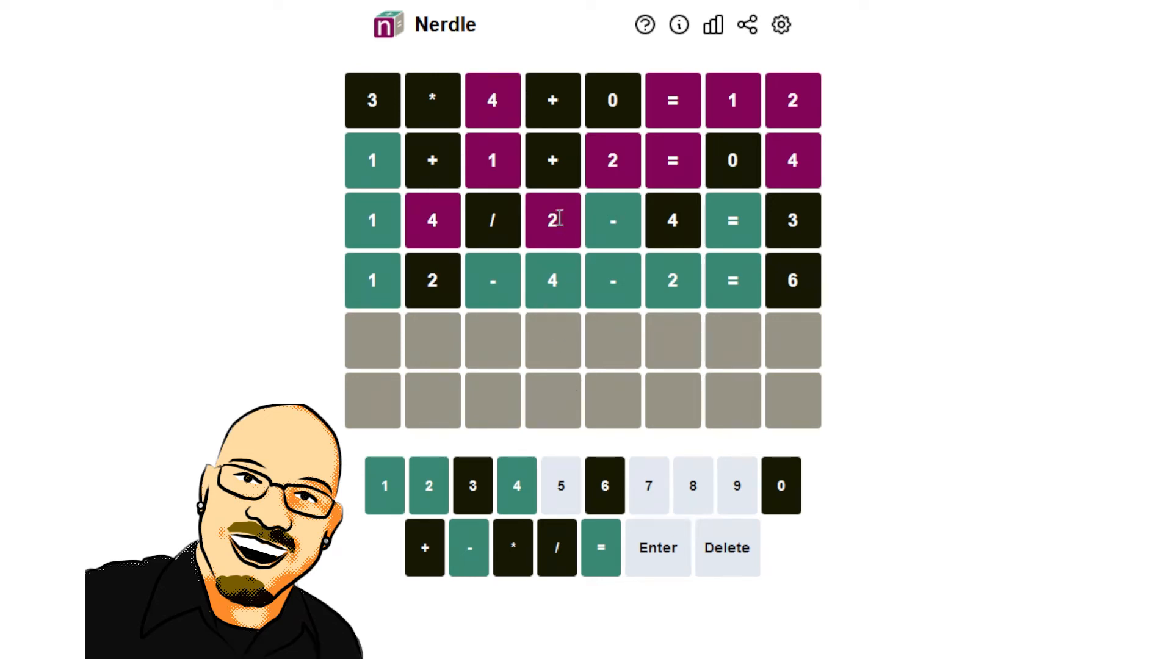
mouse_move(644, 290)
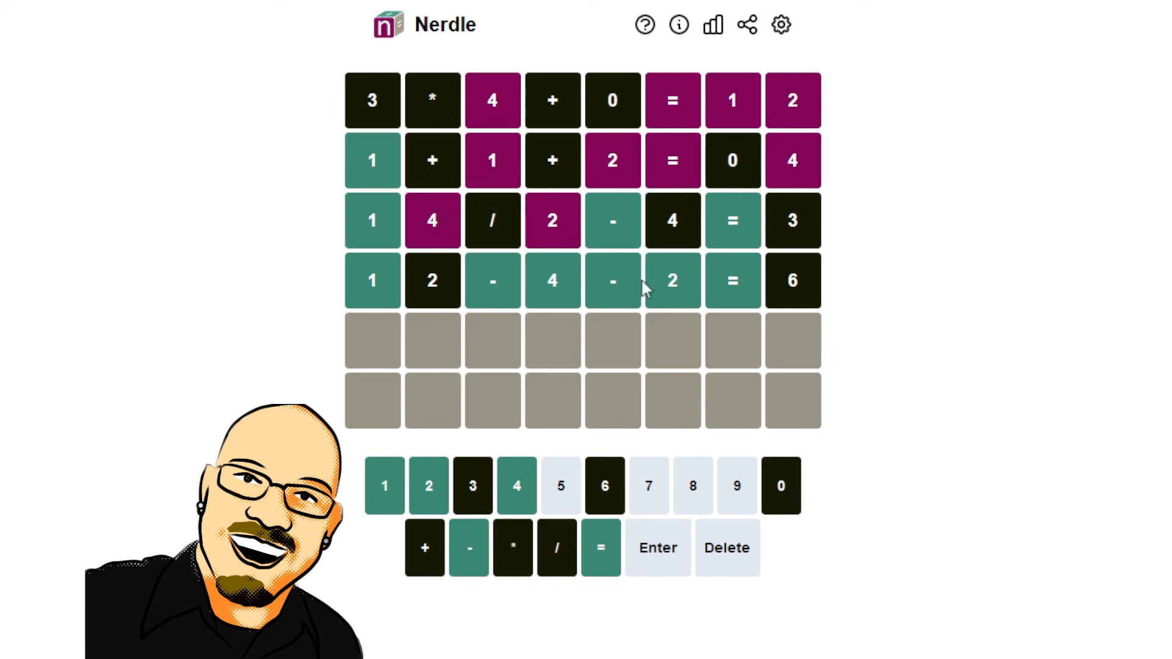
mouse_move(761, 167)
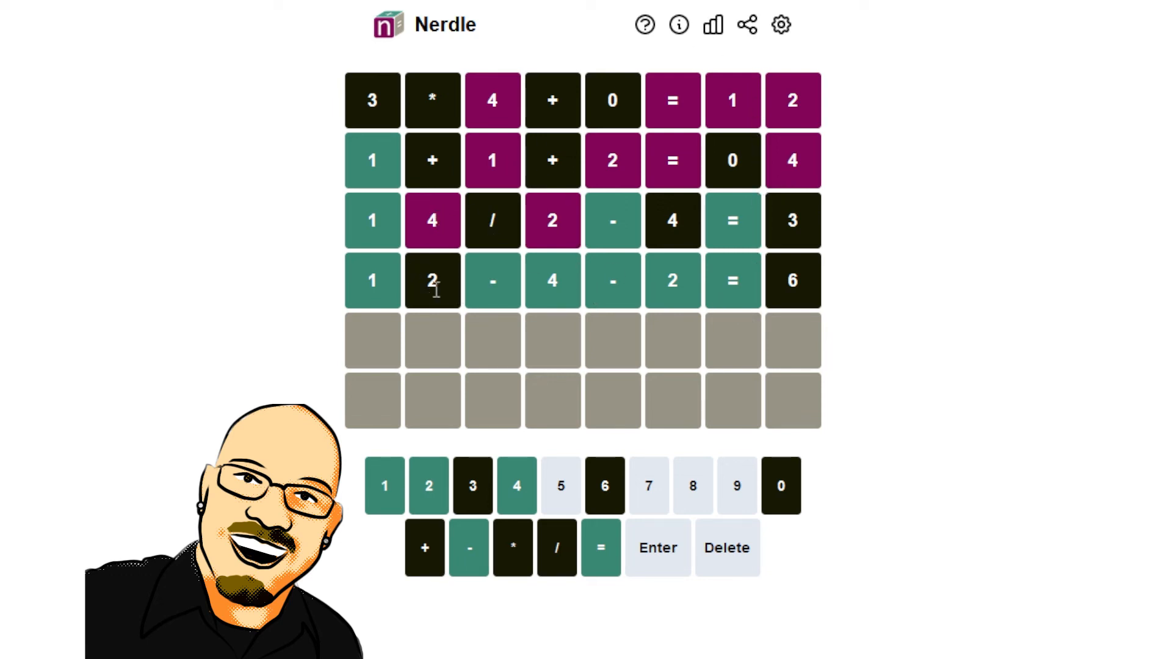
mouse_move(896, 321)
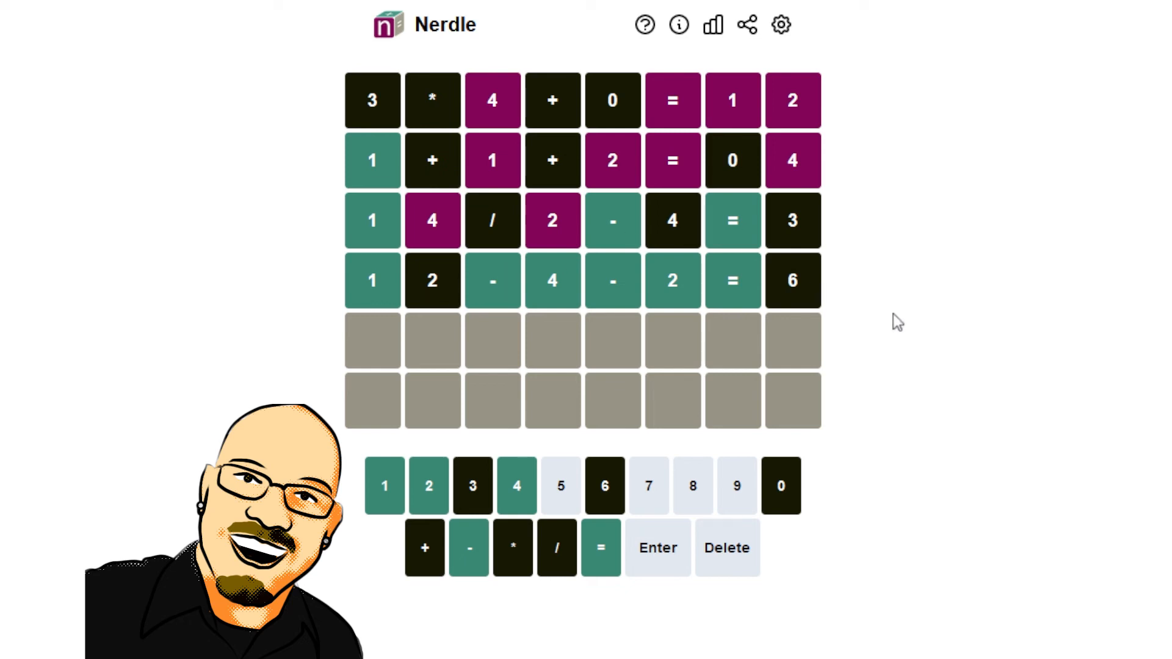
mouse_move(945, 367)
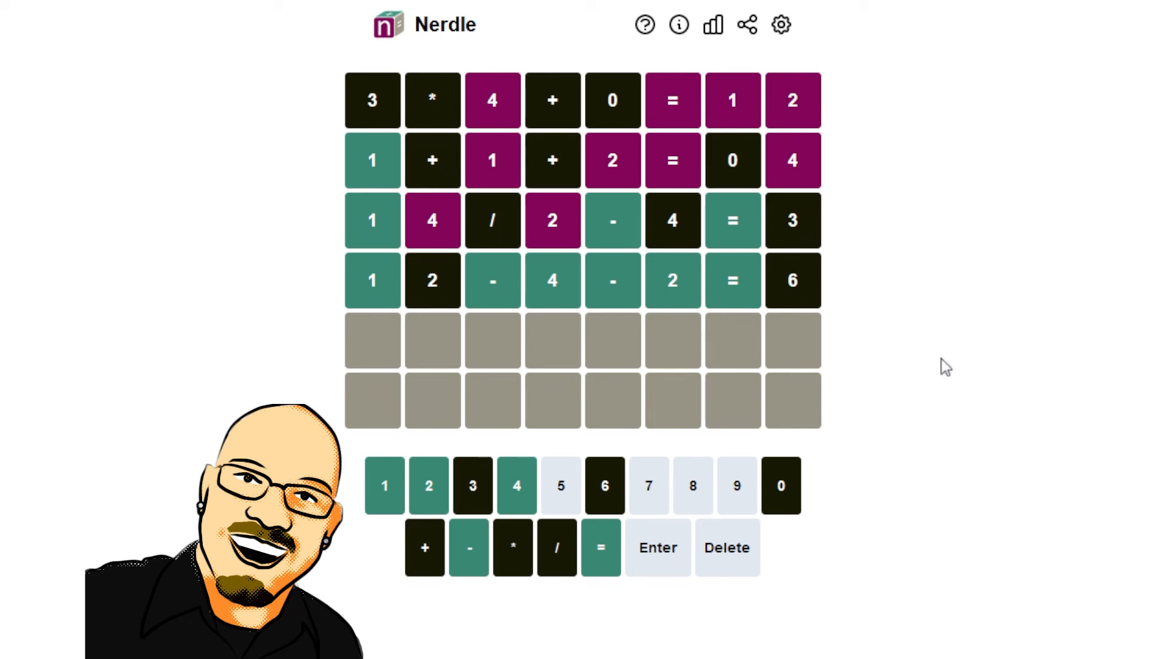
mouse_move(565, 276)
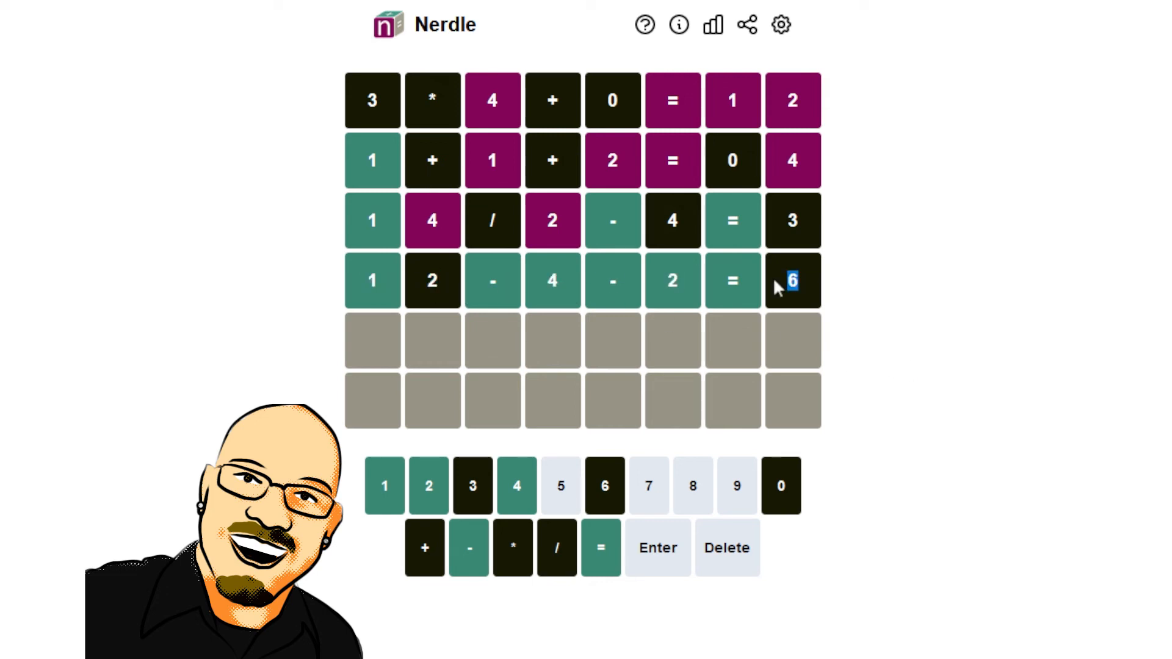
mouse_move(878, 310)
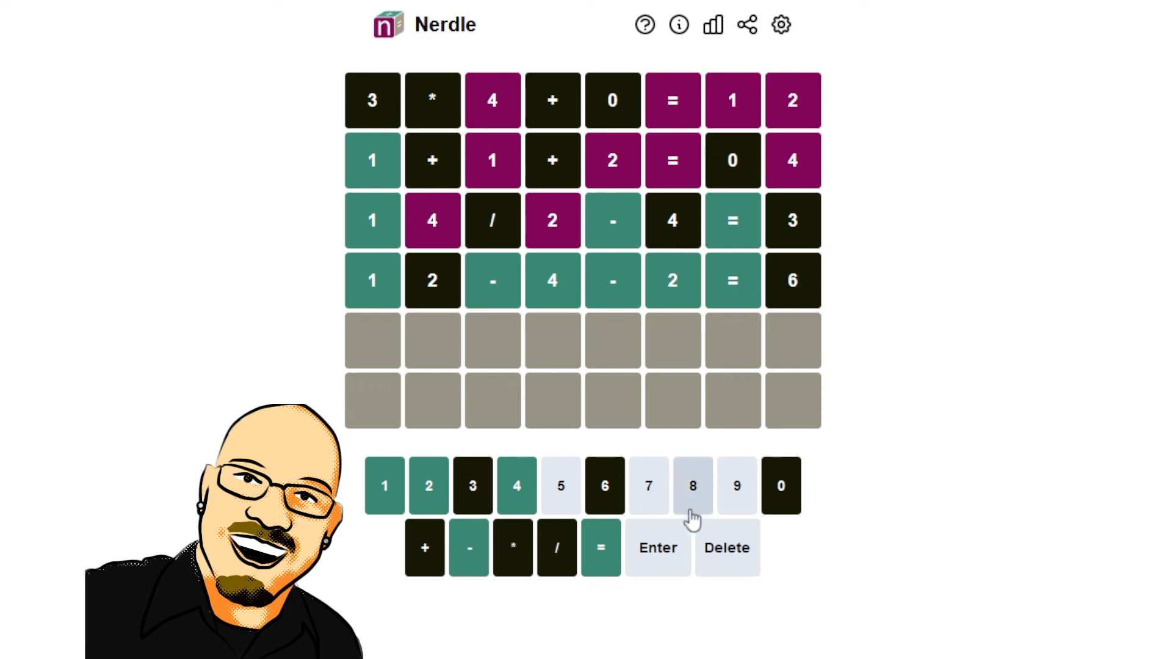
mouse_move(737, 500)
text(15)
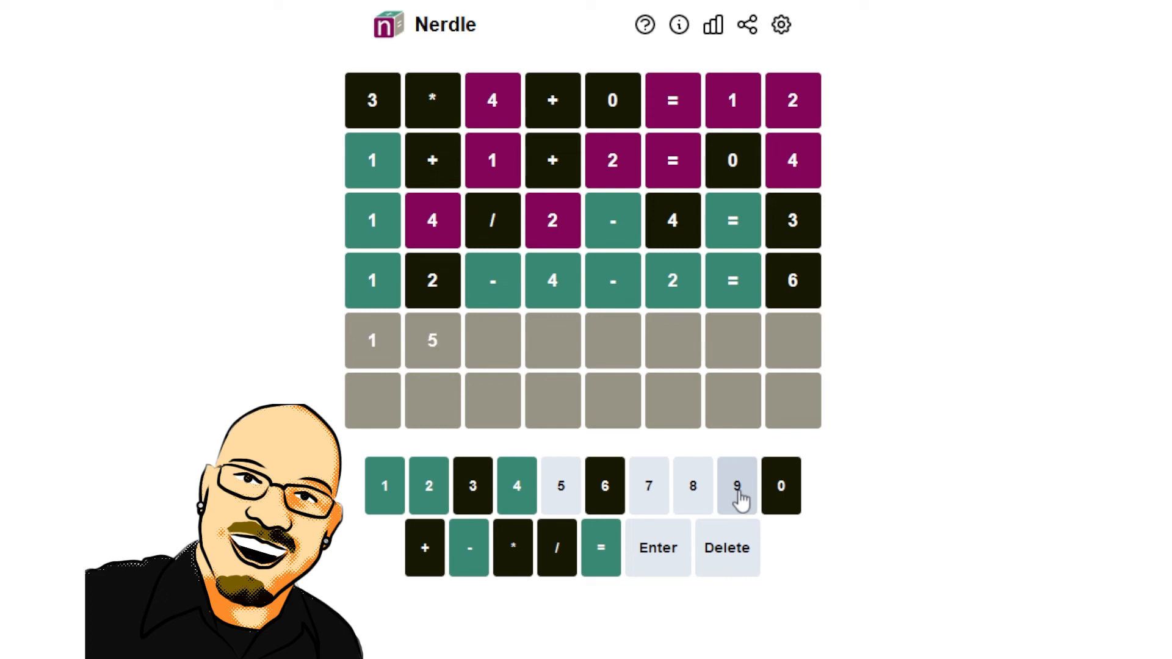
- Finish entering 15-4-2=9 in the fifth row and submit it
click(469, 548)
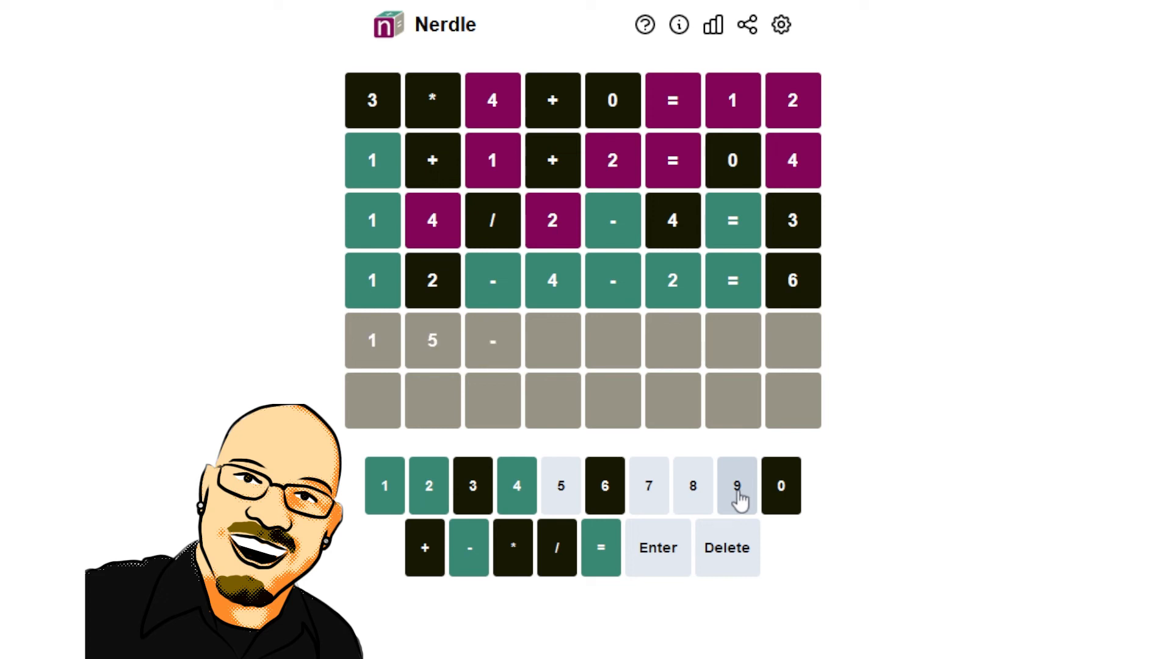
click(515, 486)
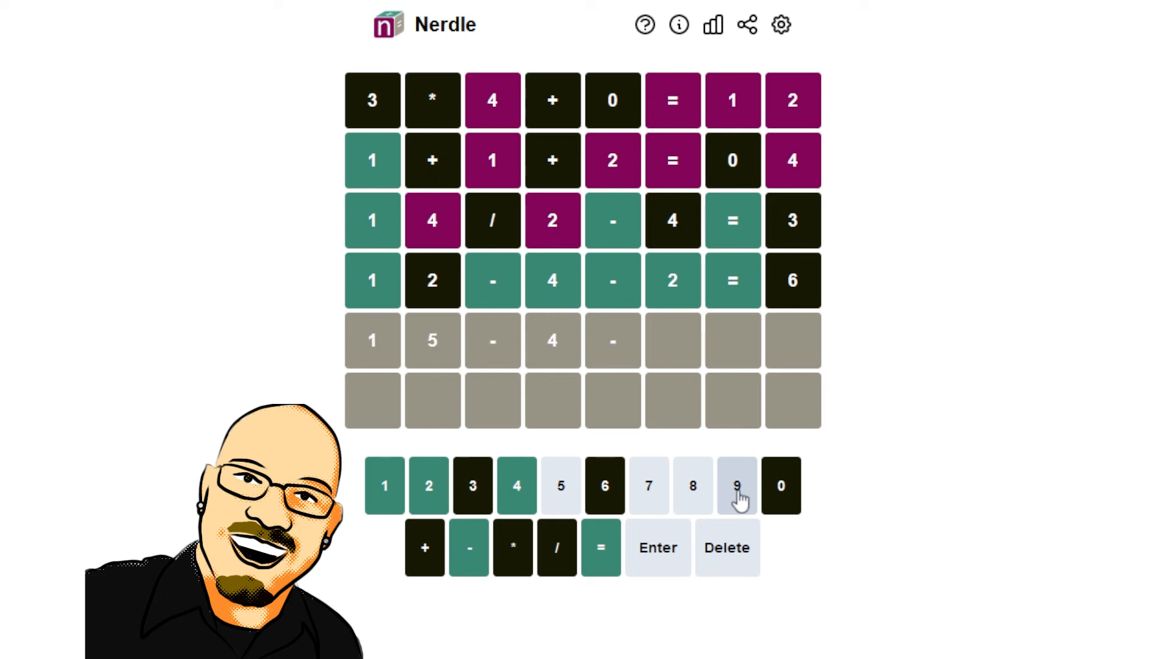
click(736, 486)
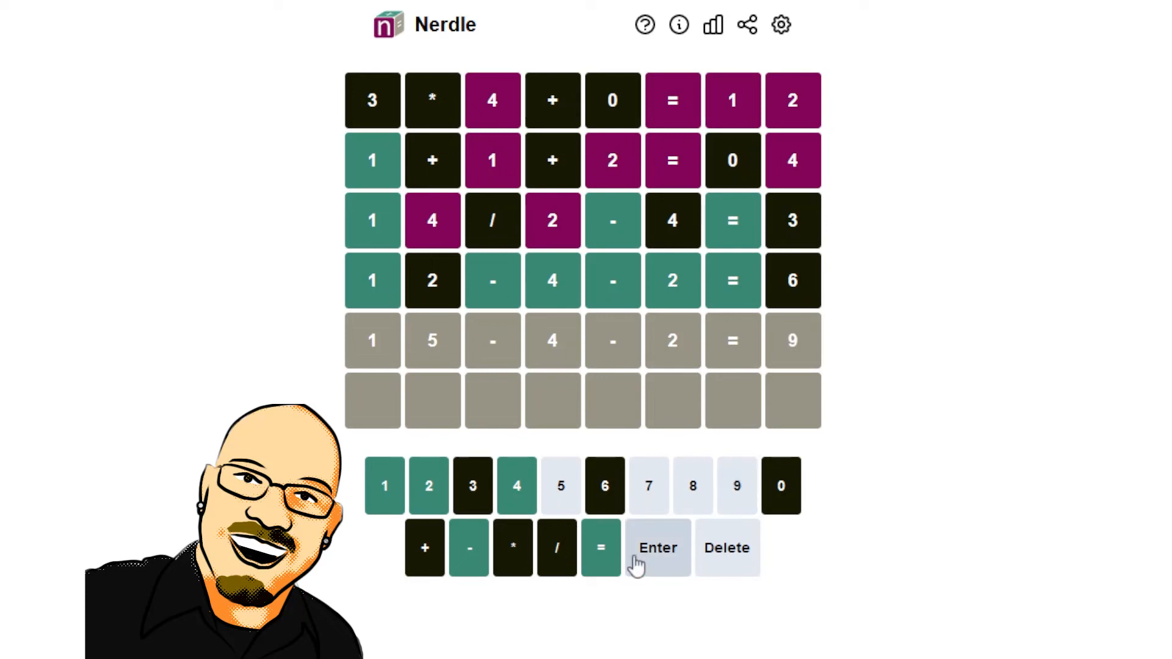
click(656, 548)
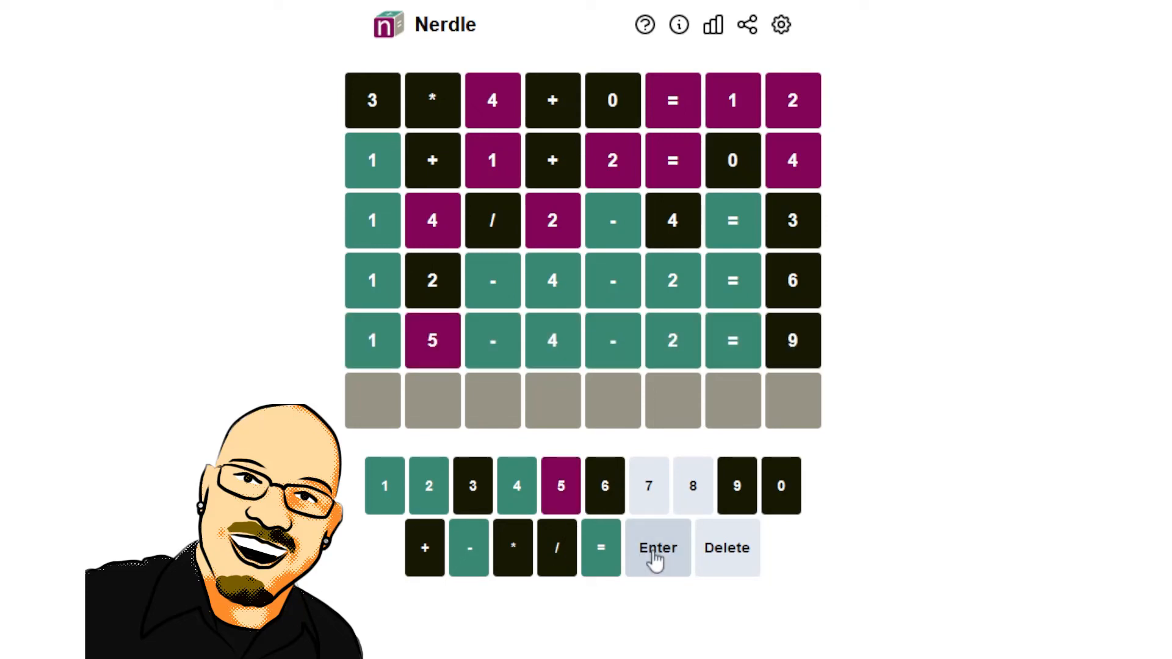
mouse_move(888, 428)
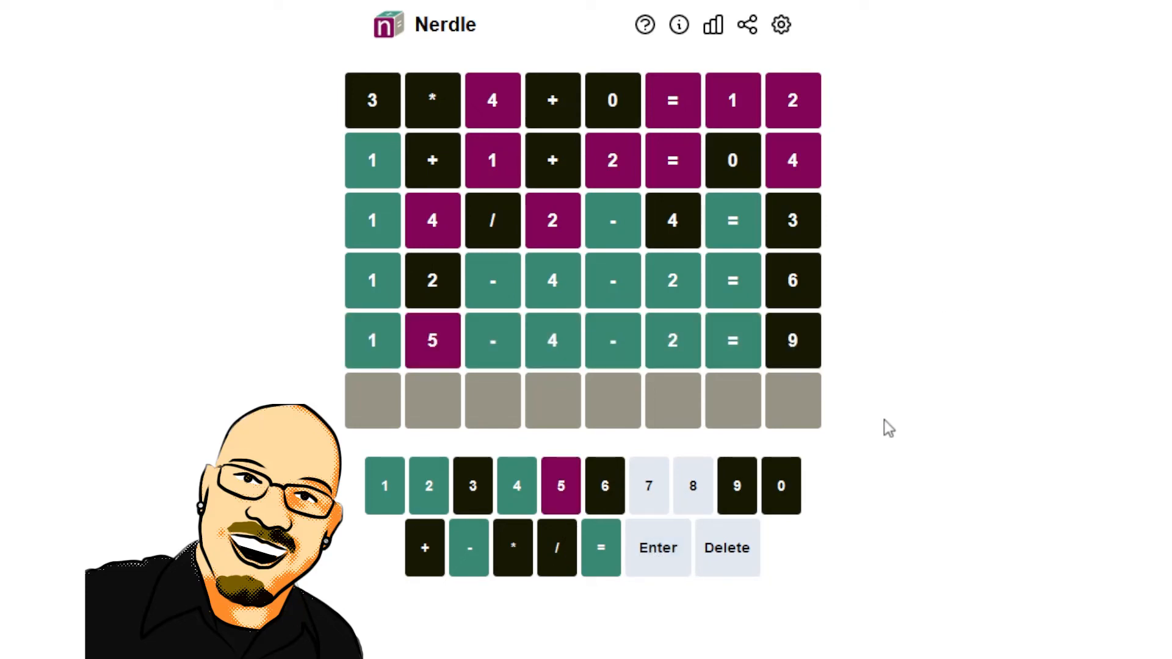
mouse_move(499, 381)
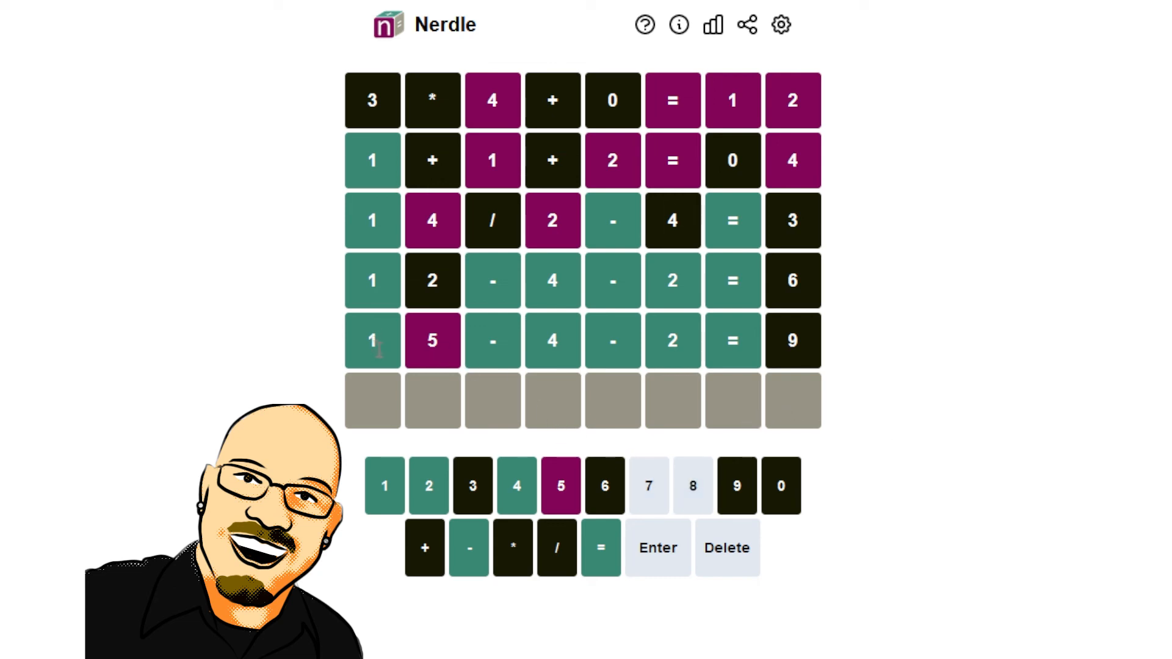
- Enter 11-4-2=5 as the sixth guess and submit it to win
click(383, 485)
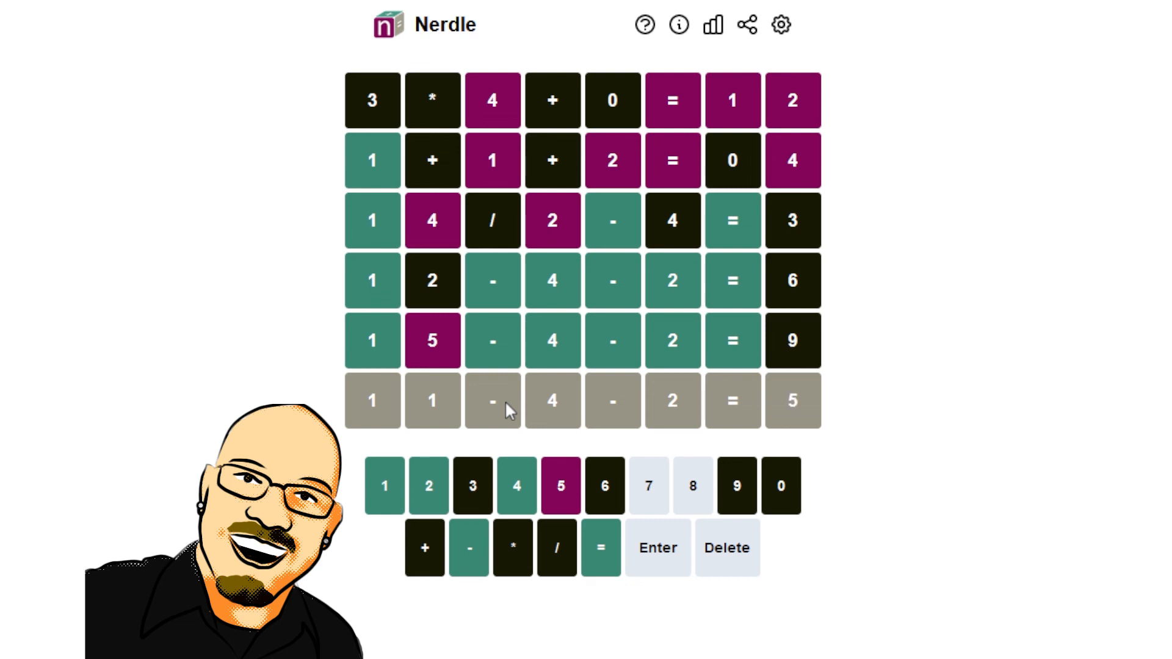
click(656, 548)
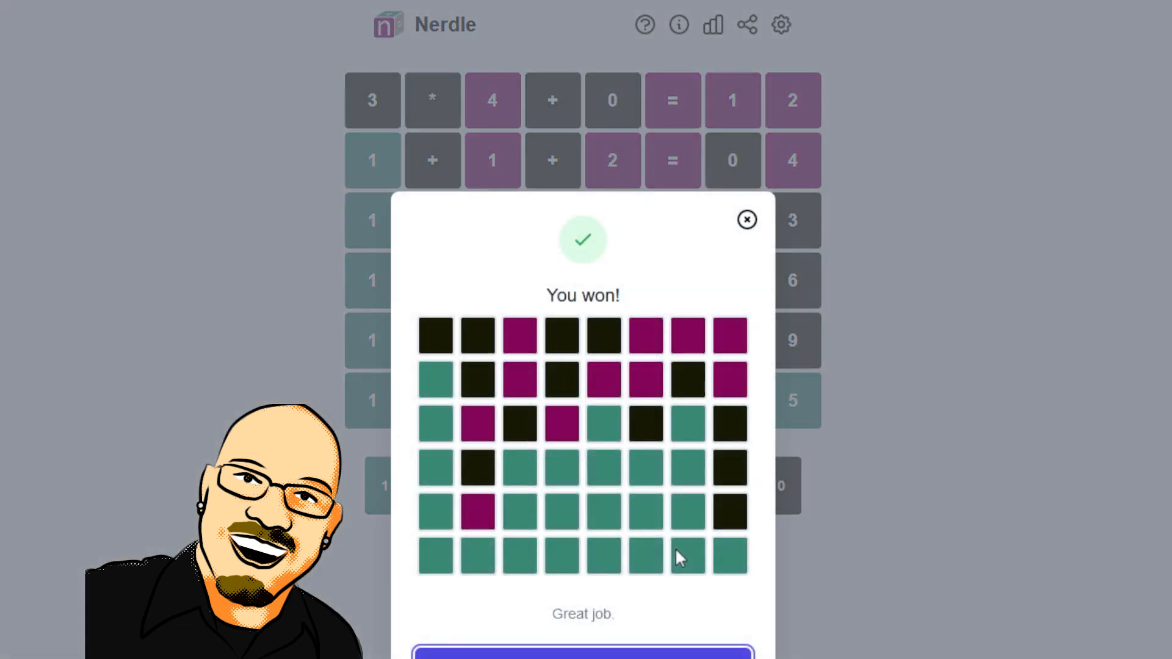
mouse_move(685, 537)
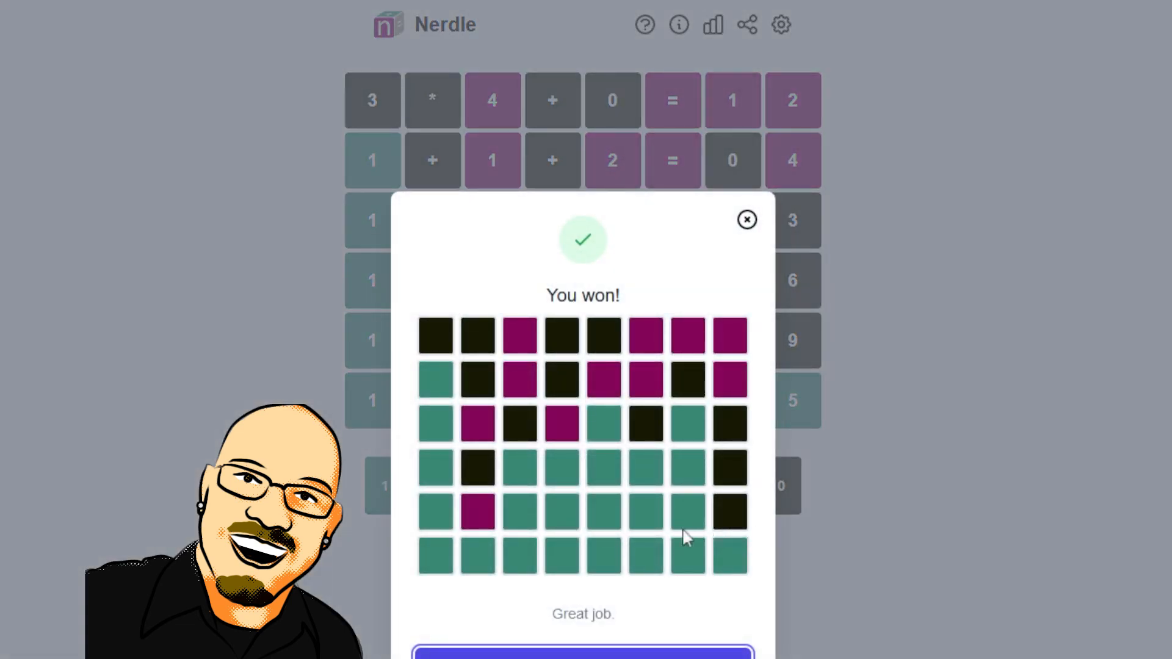
mouse_move(633, 562)
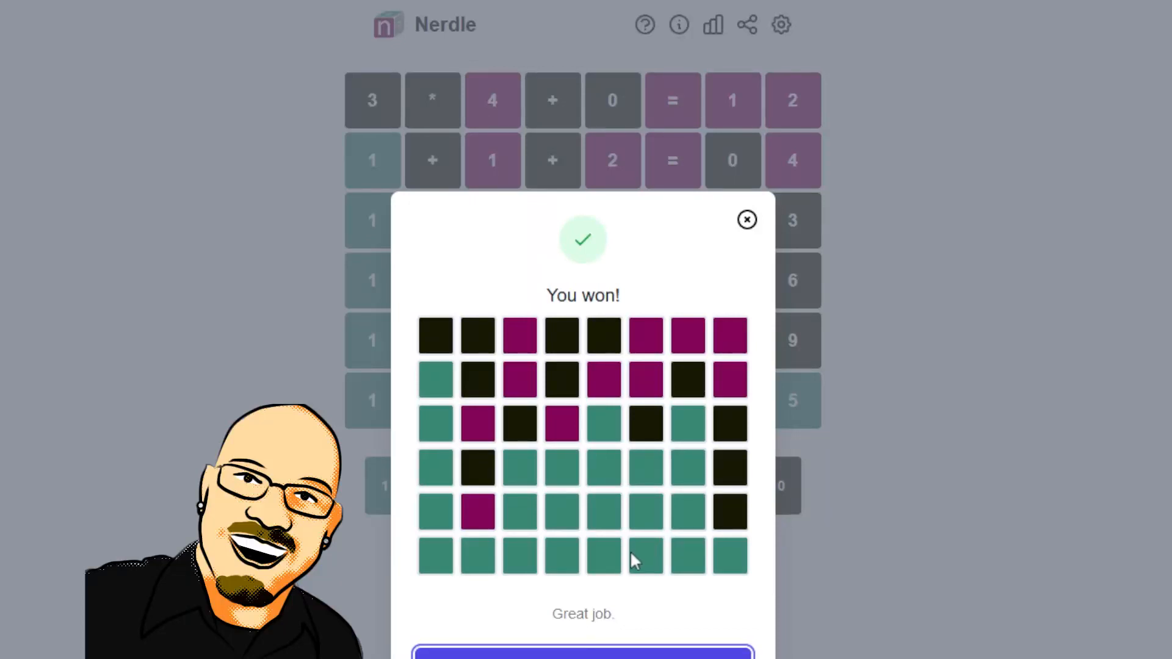
- Close the You won! popup to reveal the solved board
click(746, 219)
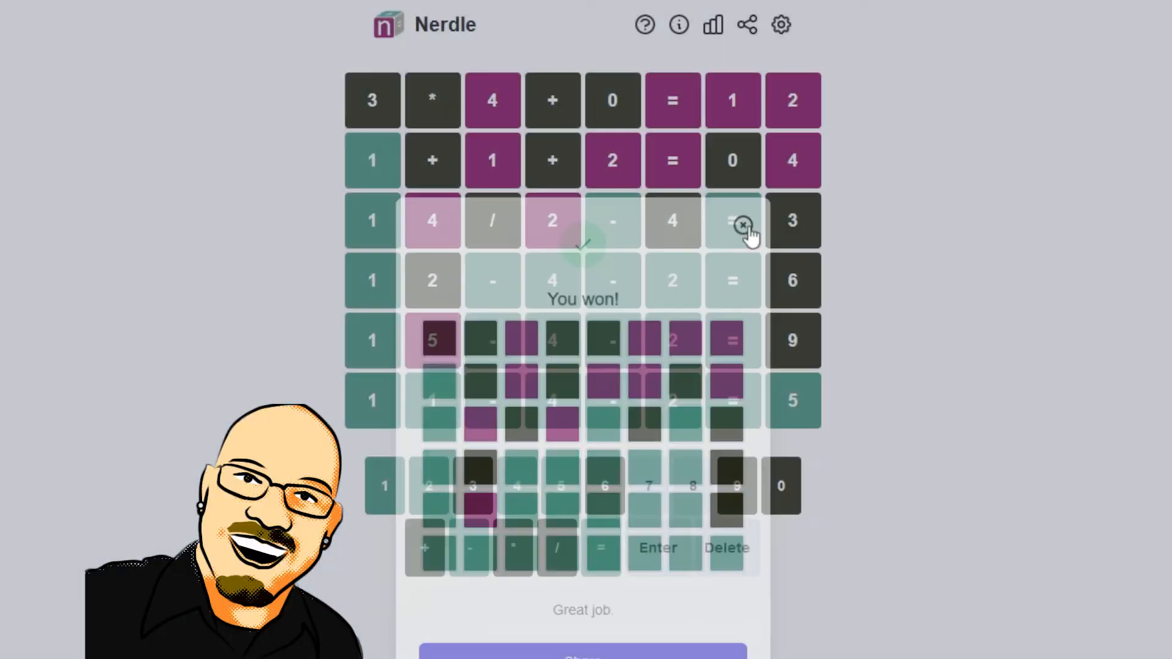
click(742, 225)
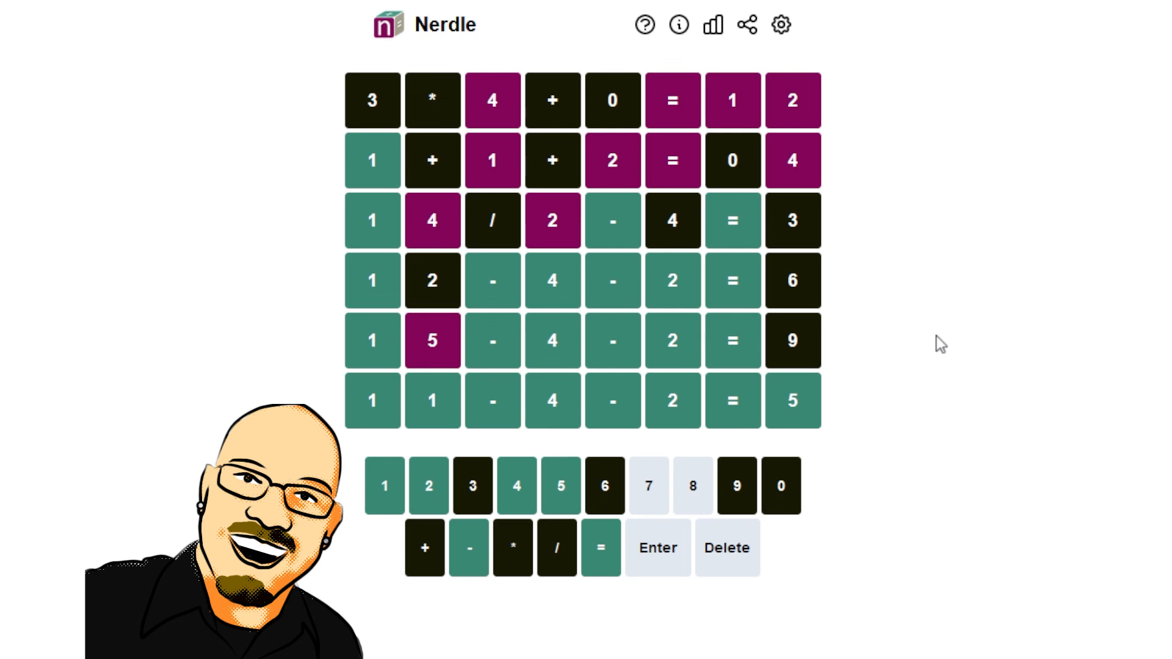
mouse_move(785, 389)
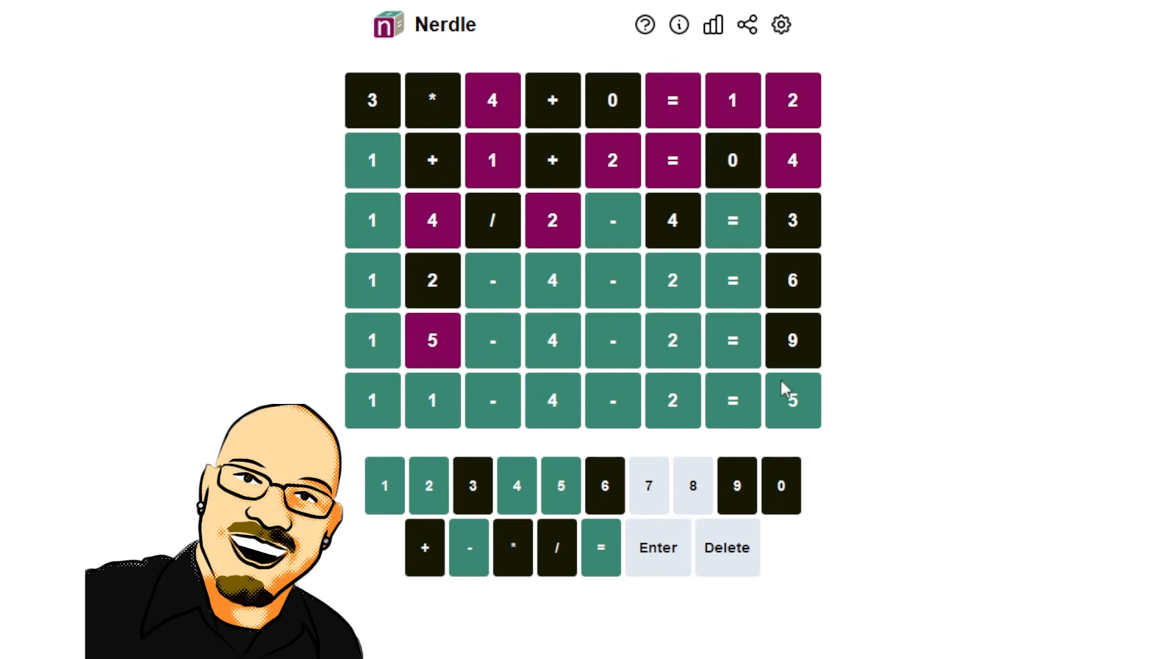